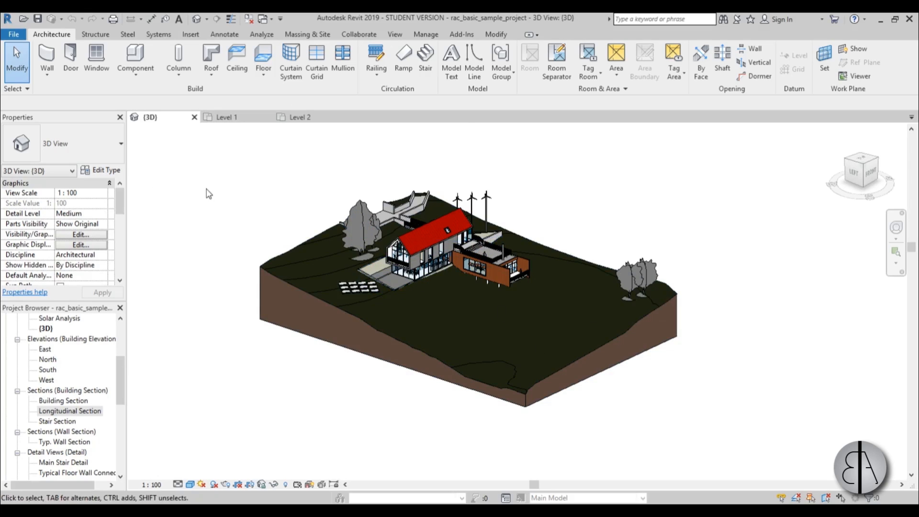
- Show the View tab's window arrangement tools, such as Tile Views and Tab Views
{"action": "left_click", "coordinate": [395, 34]}
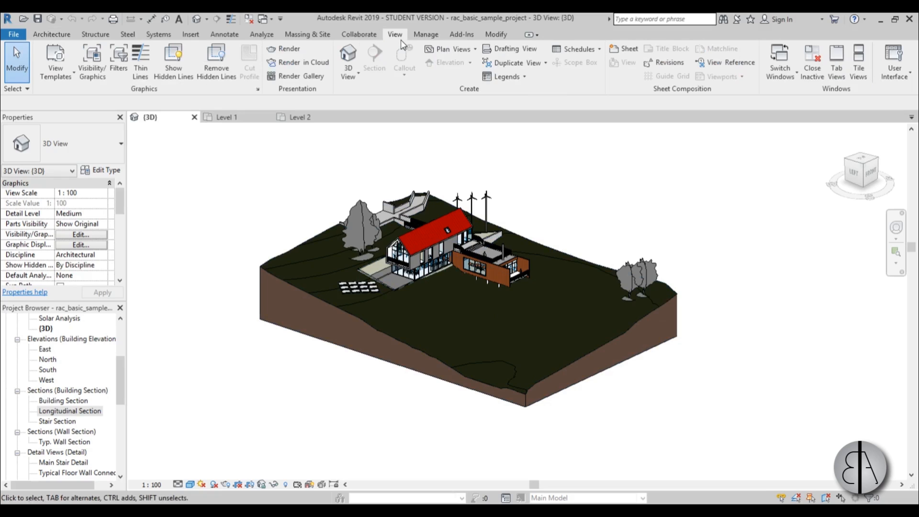
{"action": "mouse_move", "coordinate": [858, 62]}
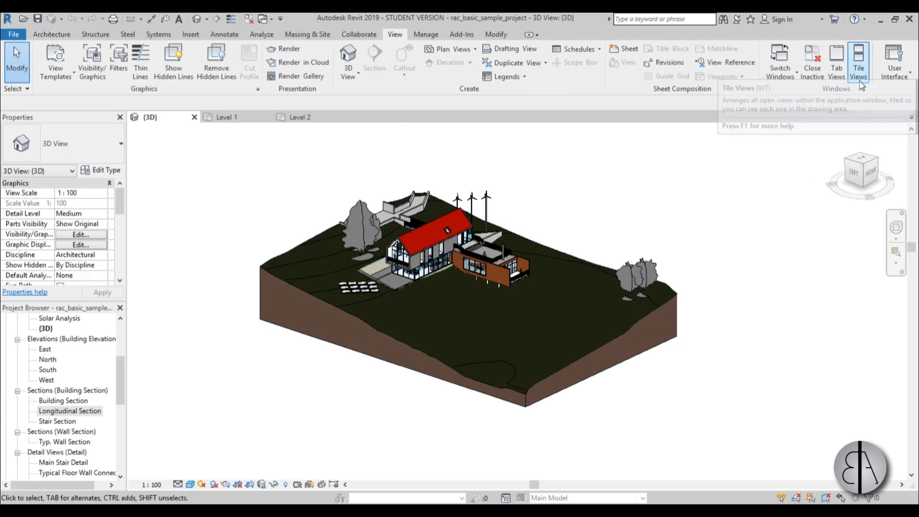
{"action": "mouse_move", "coordinate": [859, 60]}
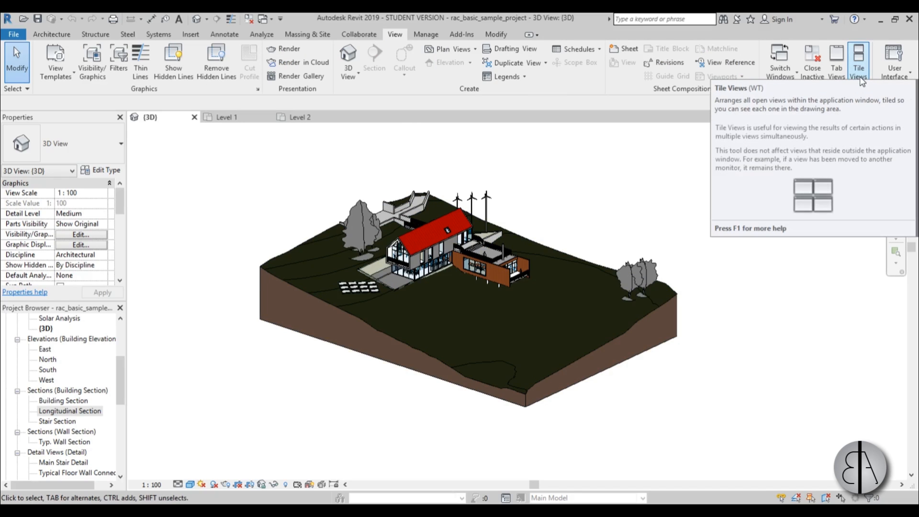
{"action": "mouse_move", "coordinate": [658, 172]}
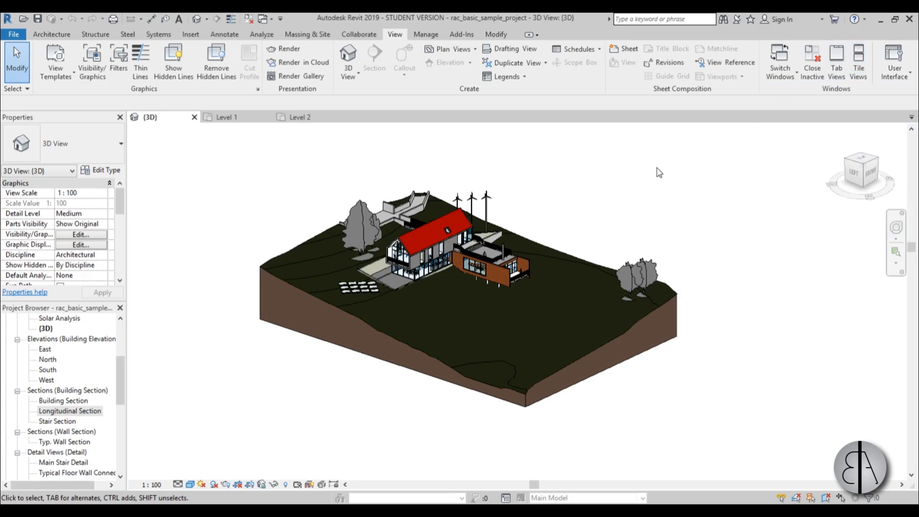
{"action": "mouse_move", "coordinate": [836, 61]}
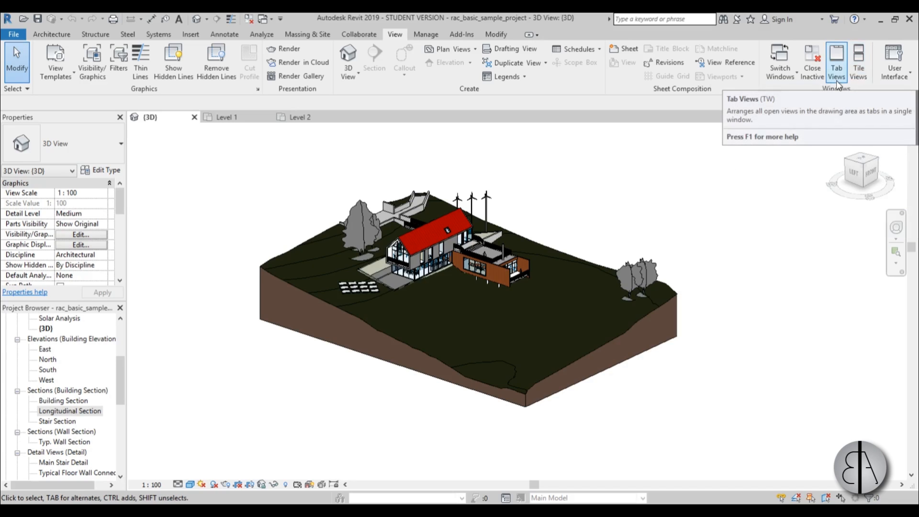
{"action": "mouse_move", "coordinate": [837, 62]}
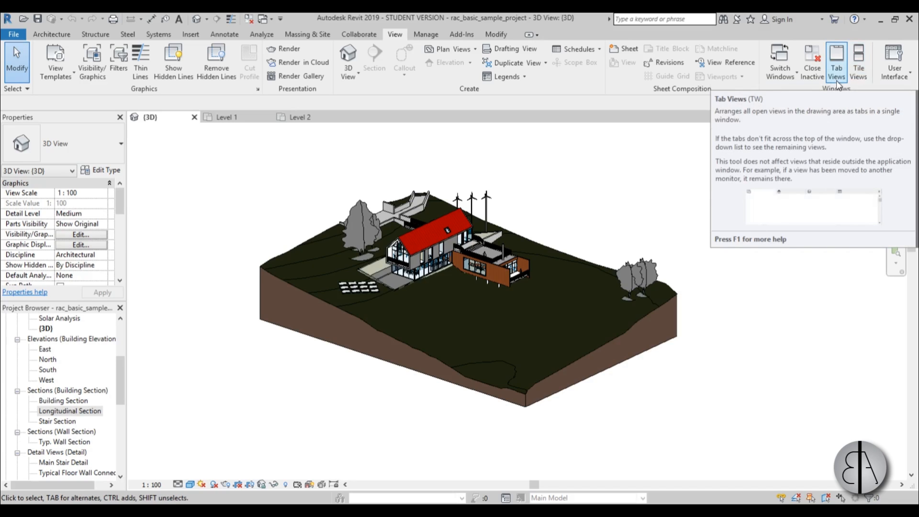
{"action": "mouse_move", "coordinate": [868, 91]}
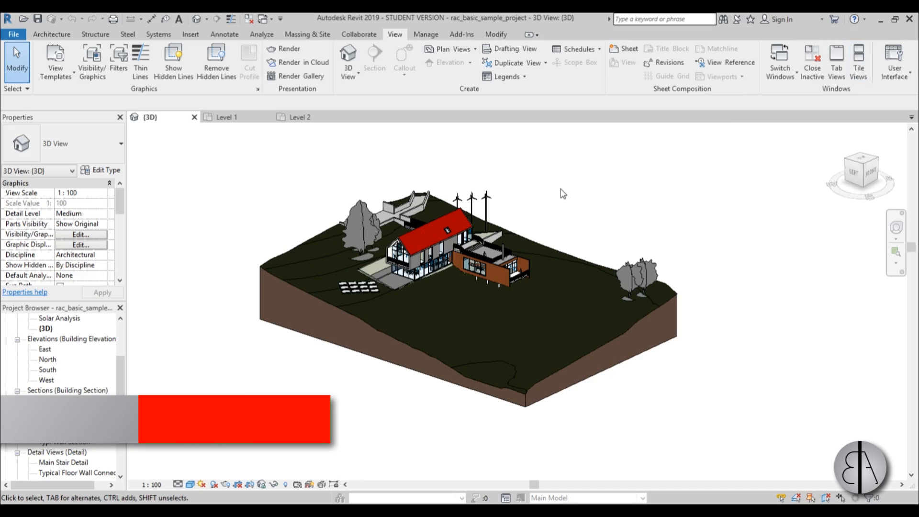
{"action": "left_click", "coordinate": [836, 61]}
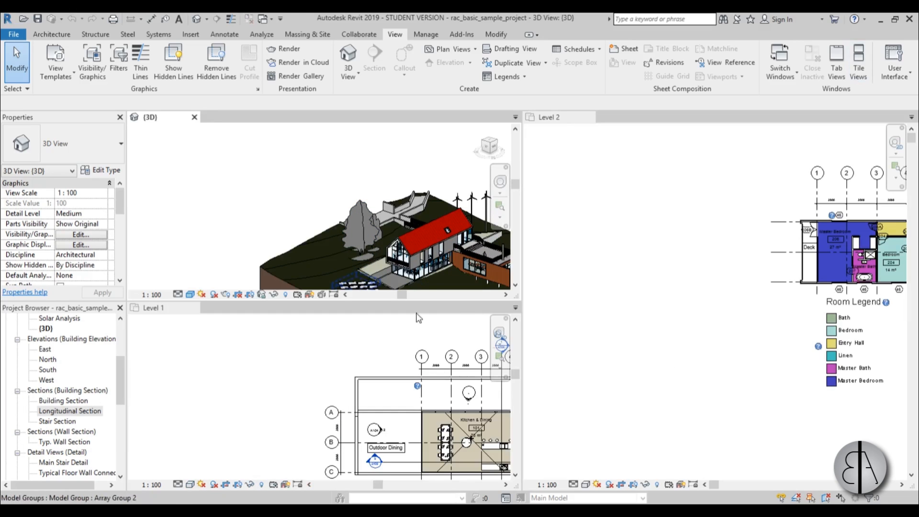
{"action": "mouse_move", "coordinate": [596, 311]}
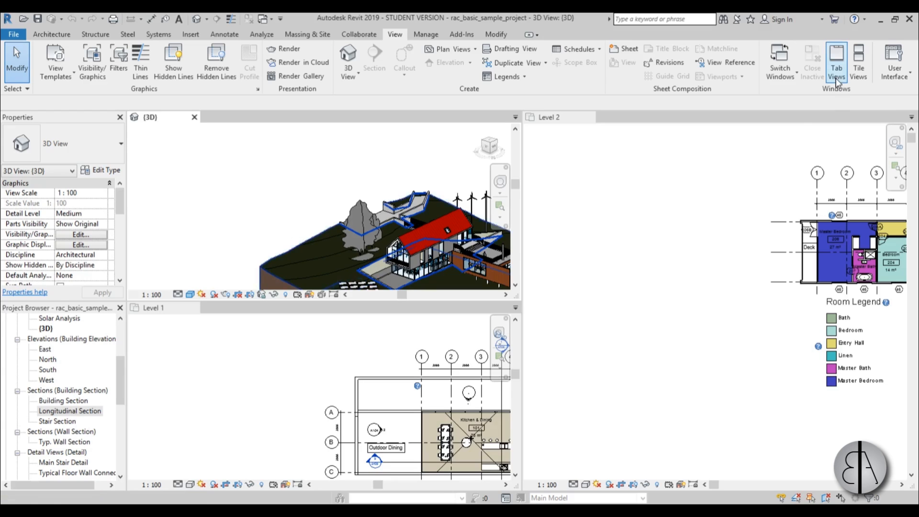
{"action": "mouse_move", "coordinate": [836, 63]}
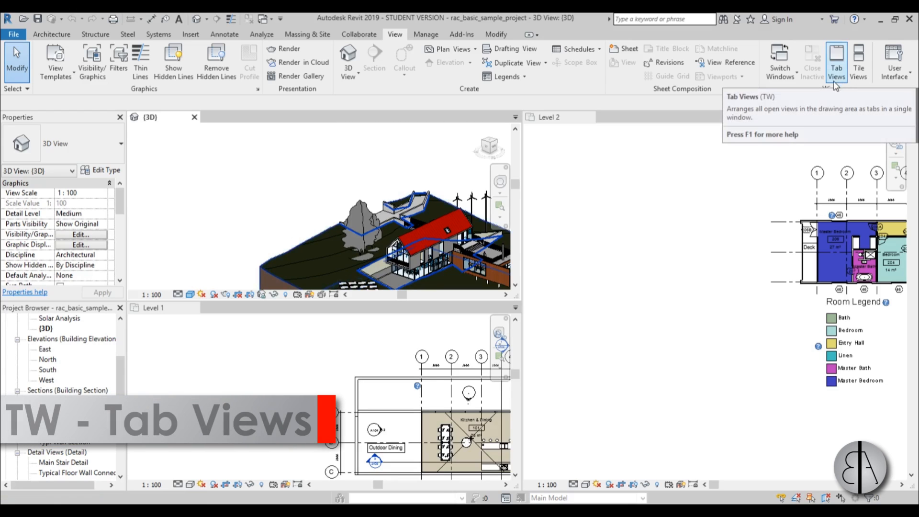
{"action": "left_click", "coordinate": [836, 62]}
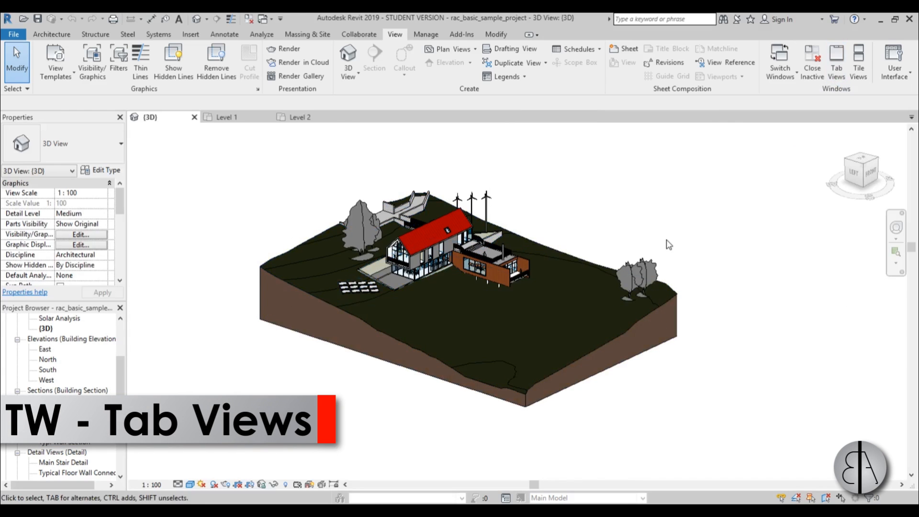
{"action": "left_click", "coordinate": [857, 62]}
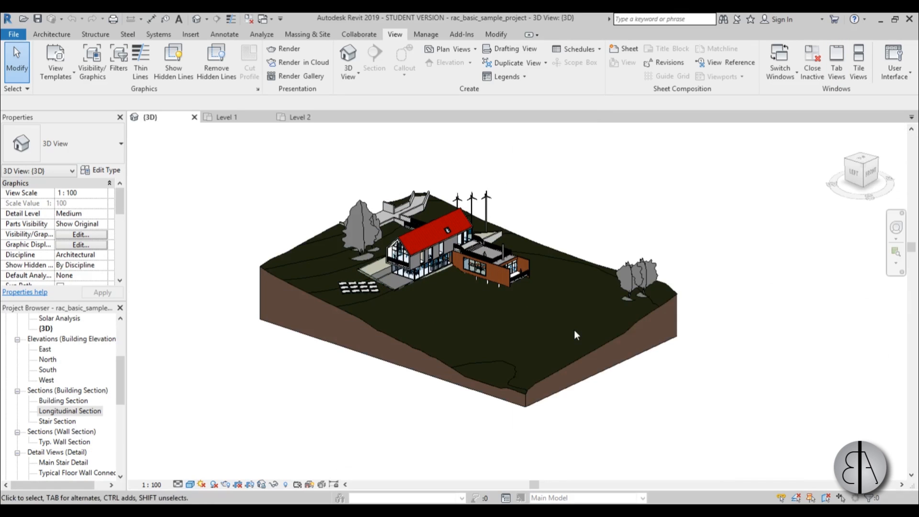
{"action": "mouse_move", "coordinate": [268, 143]}
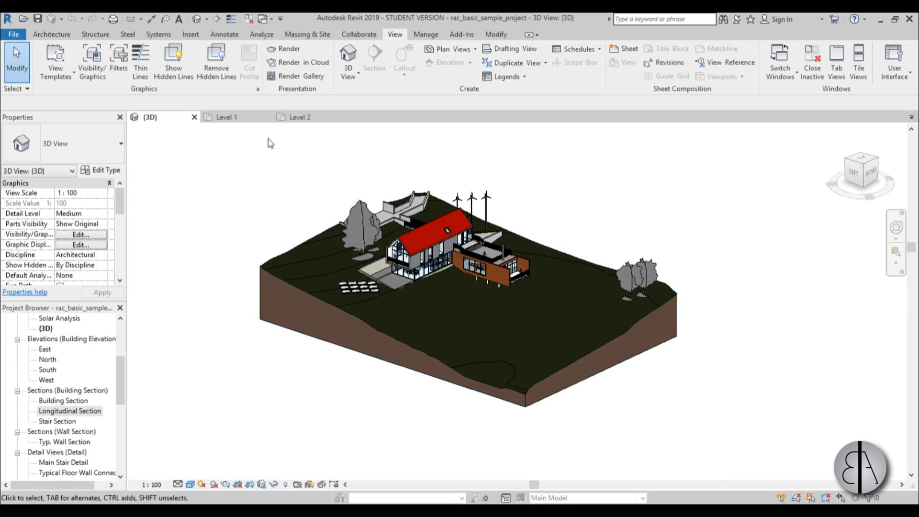
- Visit the Level 2 and Level 1 plans, then close both floor plan tabs
{"action": "left_click", "coordinate": [299, 117]}
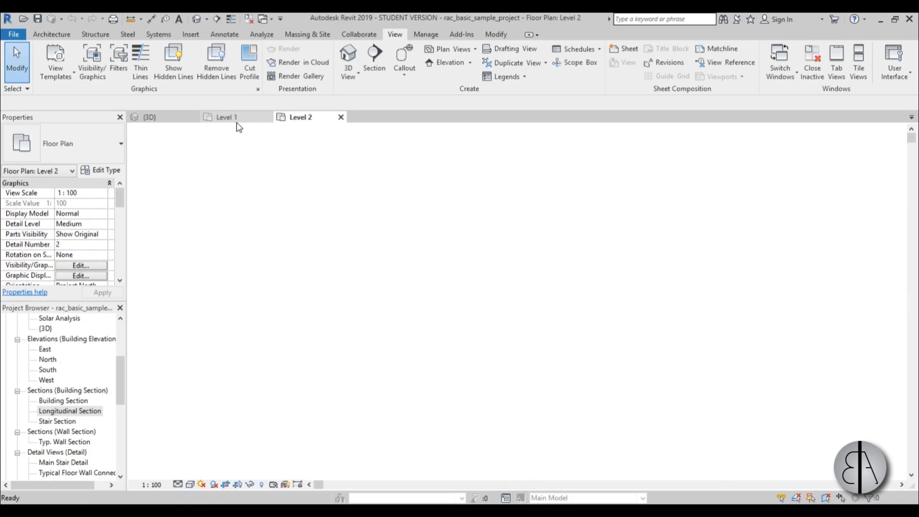
{"action": "left_click", "coordinate": [225, 117]}
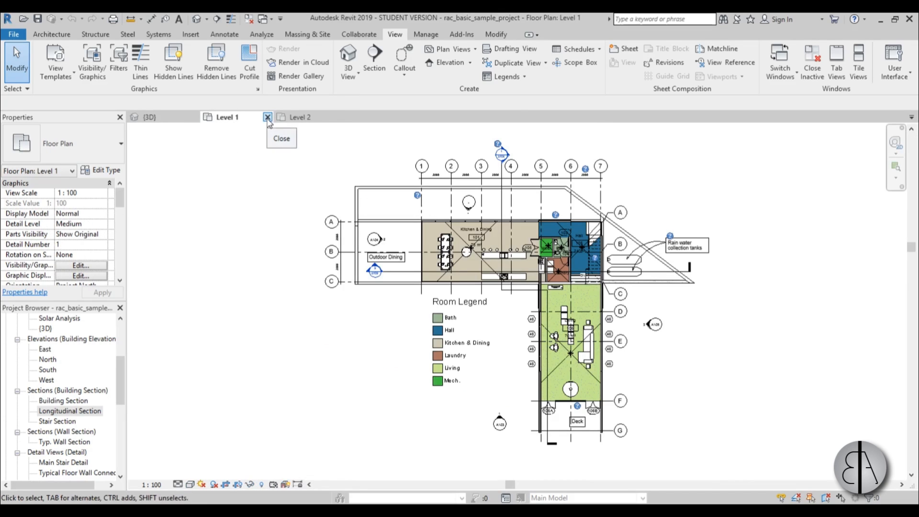
{"action": "left_click", "coordinate": [267, 117]}
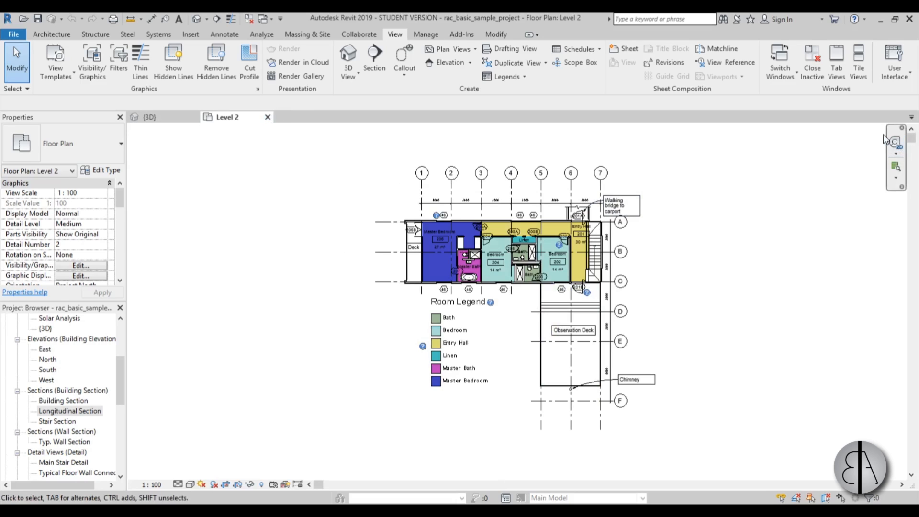
{"action": "mouse_move", "coordinate": [744, 162]}
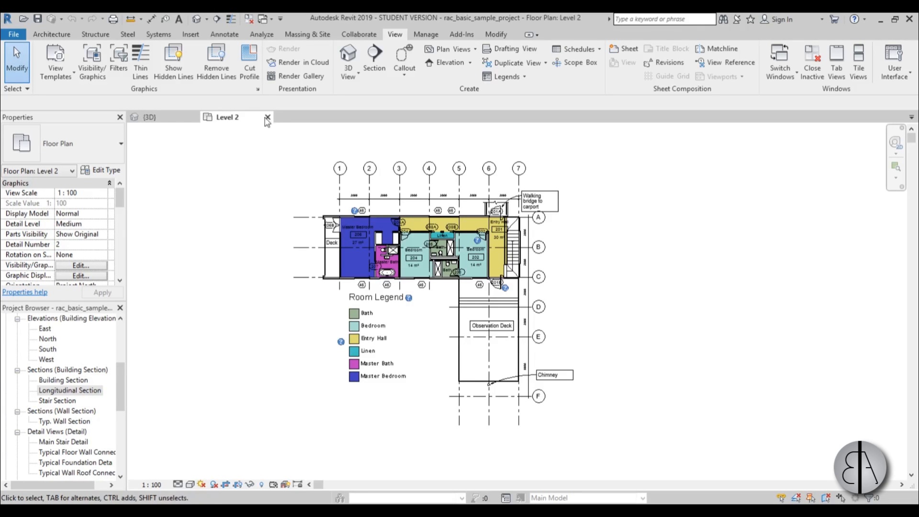
{"action": "left_click", "coordinate": [268, 117]}
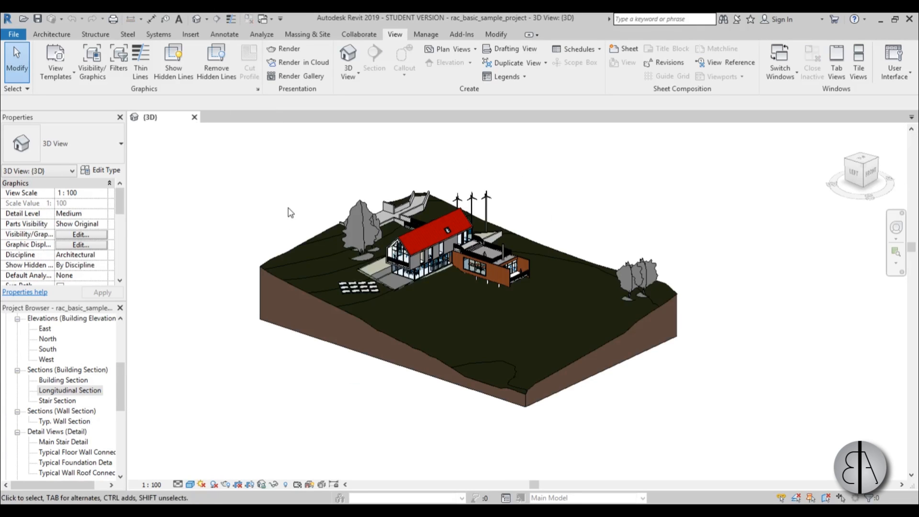
- Open the Approach perspective from 3D Views and disable its far clipping
{"action": "left_click", "coordinate": [69, 390]}
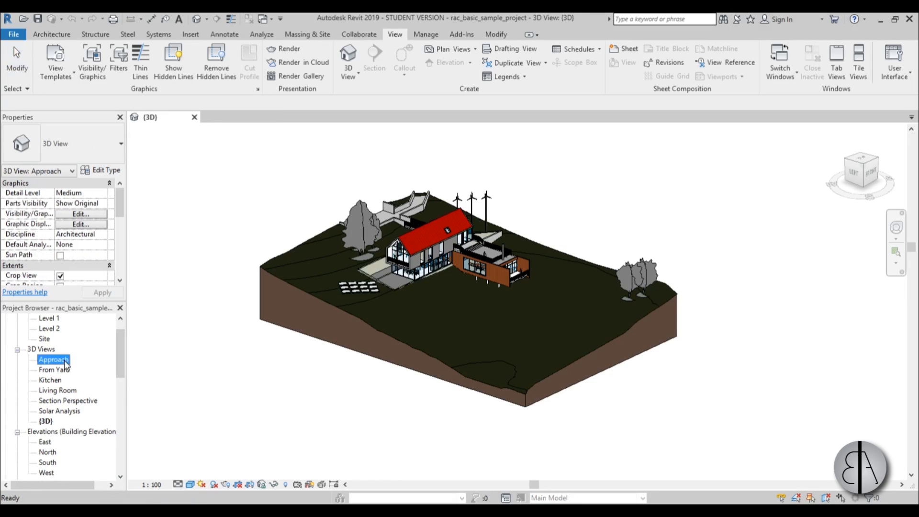
{"action": "double_click", "coordinate": [53, 359]}
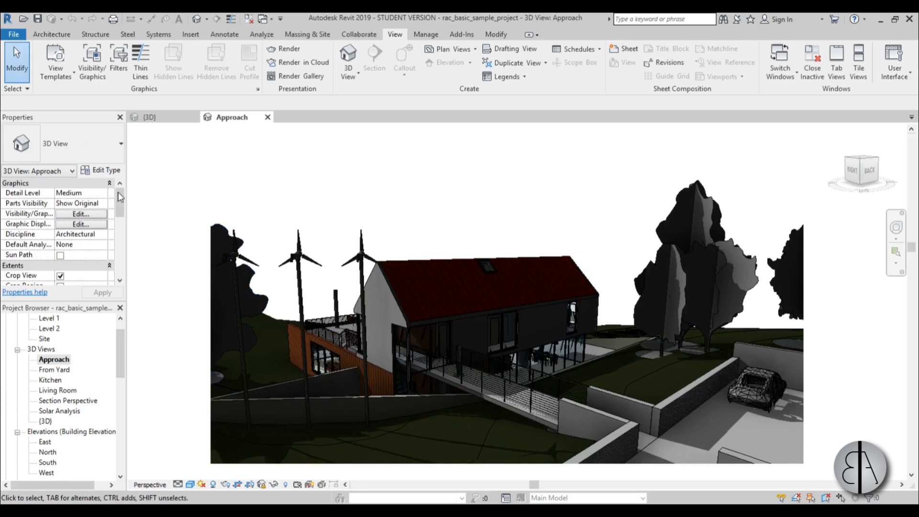
{"action": "scroll", "scroll_direction": "down", "scroll_amount": 3}
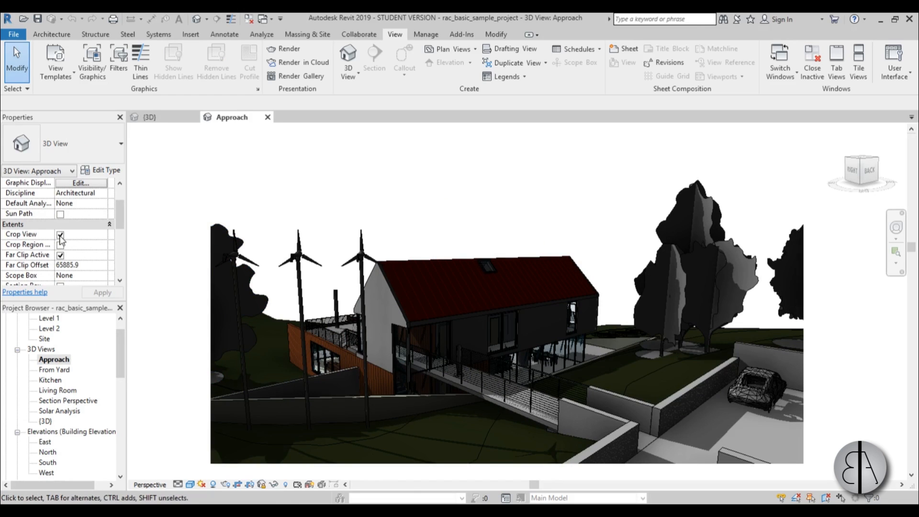
{"action": "left_click", "coordinate": [60, 234]}
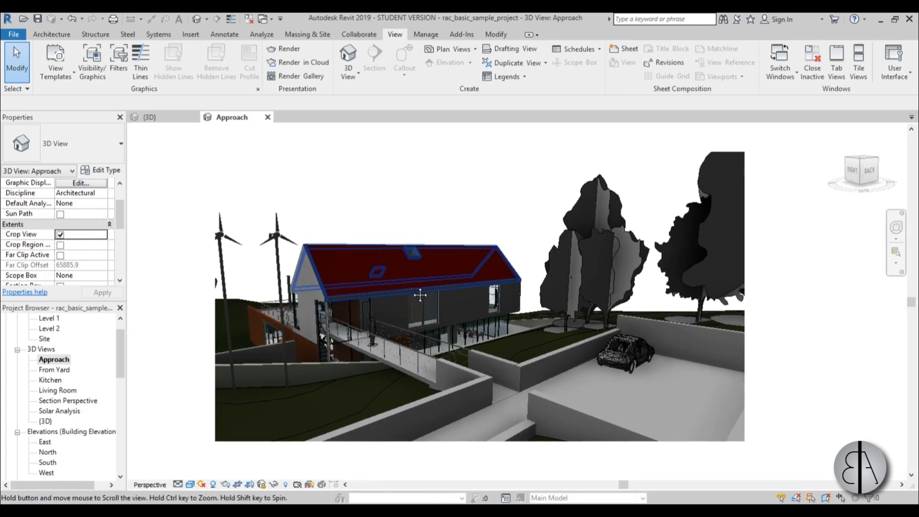
{"action": "double_click", "coordinate": [45, 421]}
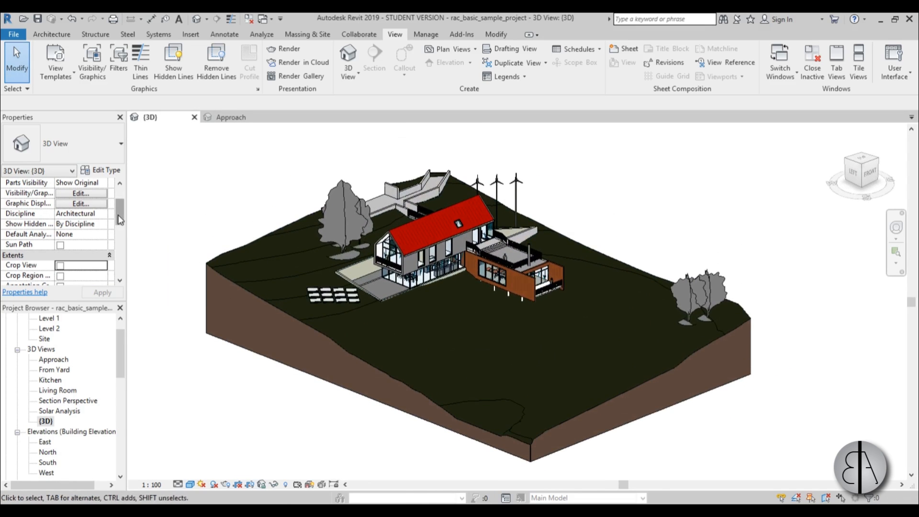
- Set the 3D view's projection to Perspective, back to Orthographic, then open Level 1
{"action": "scroll", "scroll_direction": "up", "scroll_amount": 3}
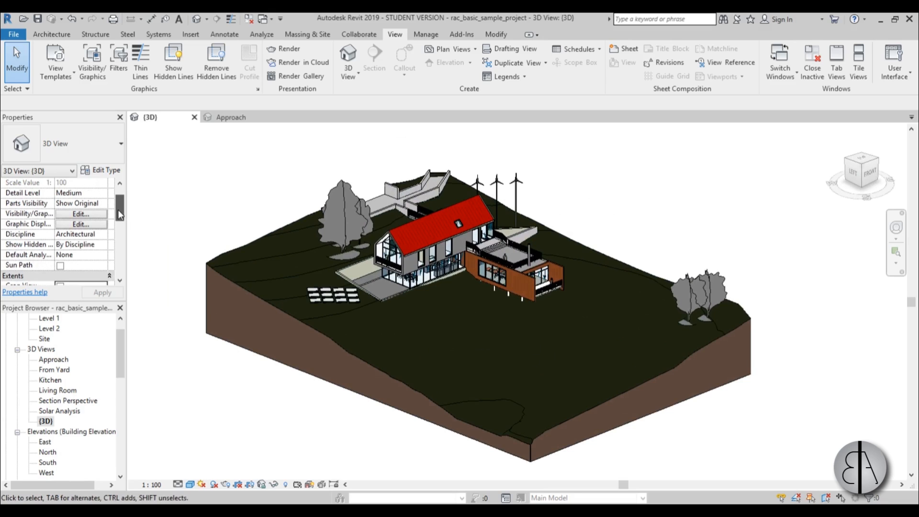
{"action": "mouse_move", "coordinate": [191, 276]}
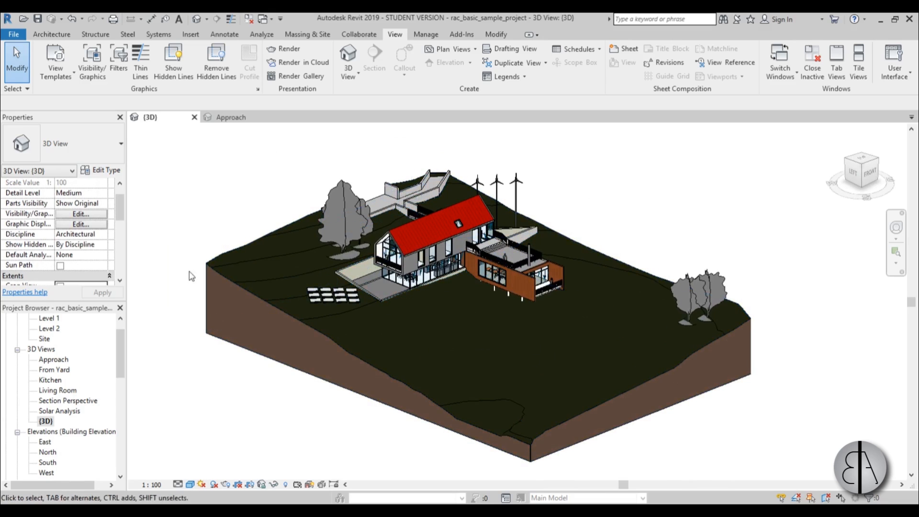
{"action": "mouse_move", "coordinate": [598, 217]}
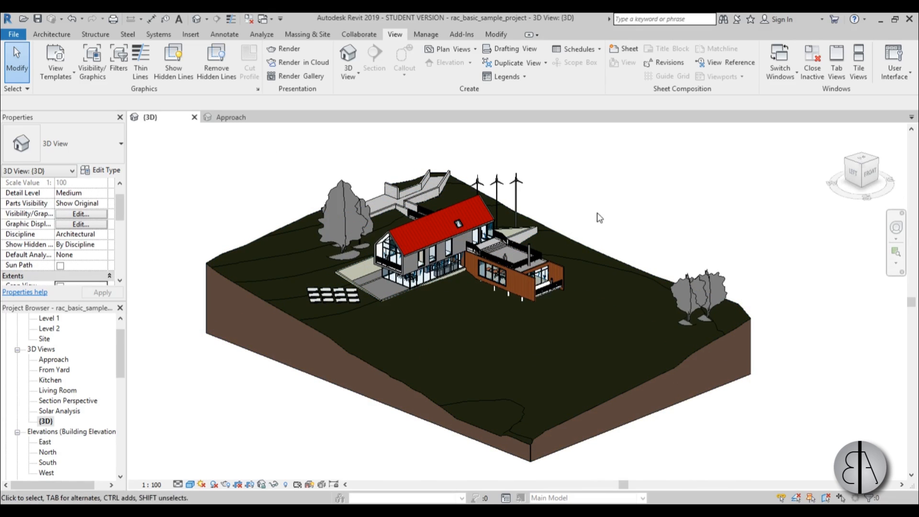
{"action": "mouse_move", "coordinate": [120, 227]}
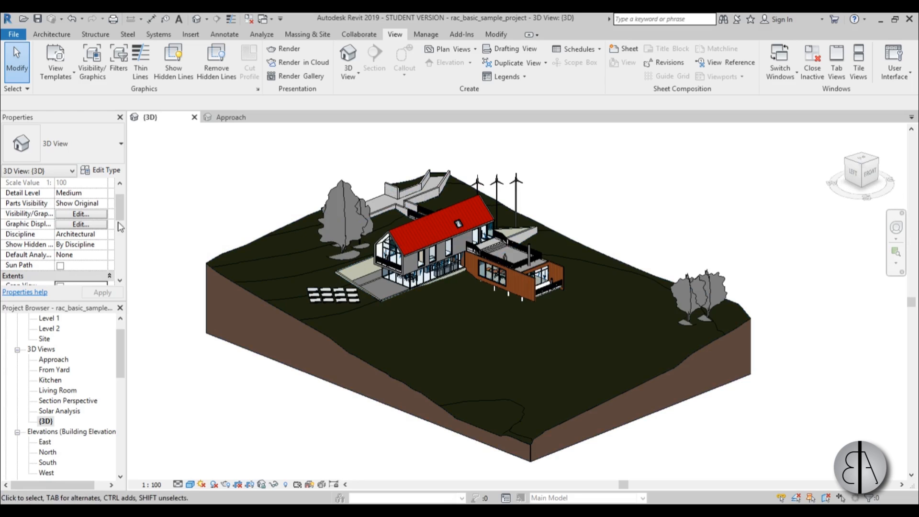
{"action": "scroll", "scroll_direction": "down", "scroll_amount": 3}
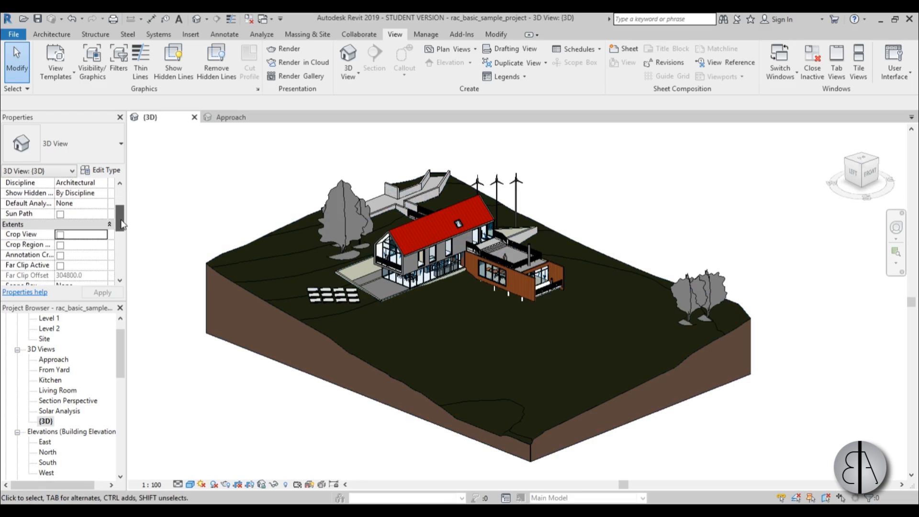
{"action": "scroll", "scroll_direction": "up", "scroll_amount": 3}
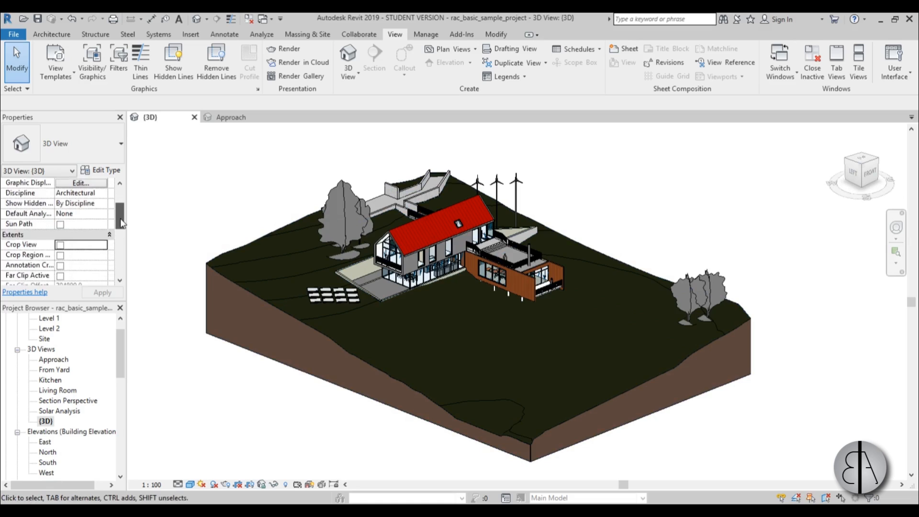
{"action": "scroll", "scroll_direction": "down", "scroll_amount": 3}
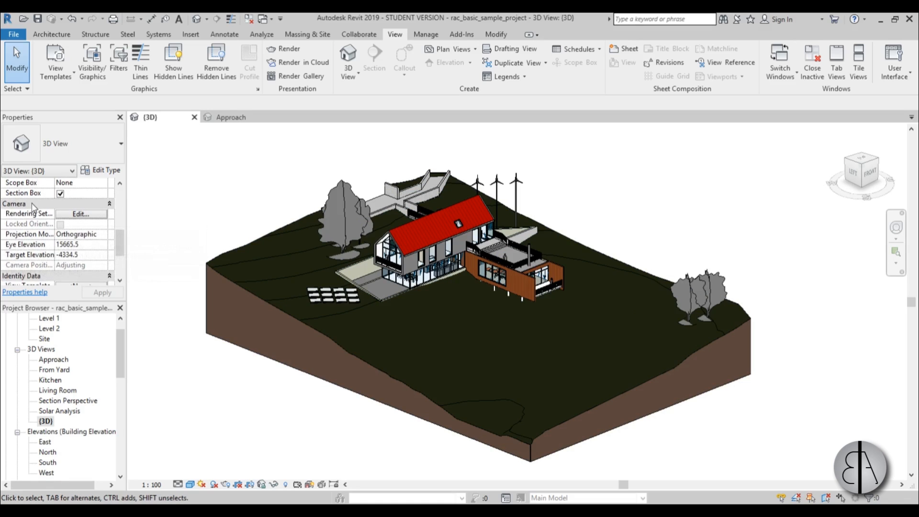
{"action": "mouse_move", "coordinate": [99, 240]}
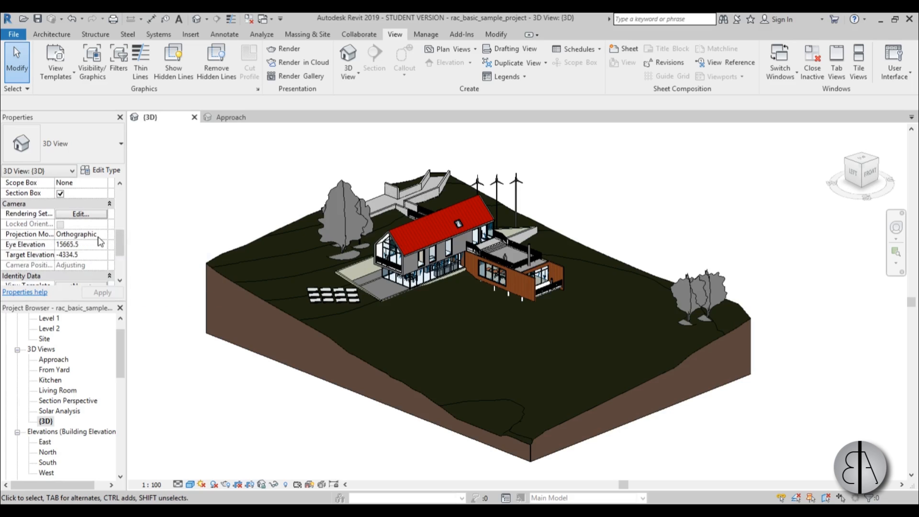
{"action": "left_click", "coordinate": [101, 234]}
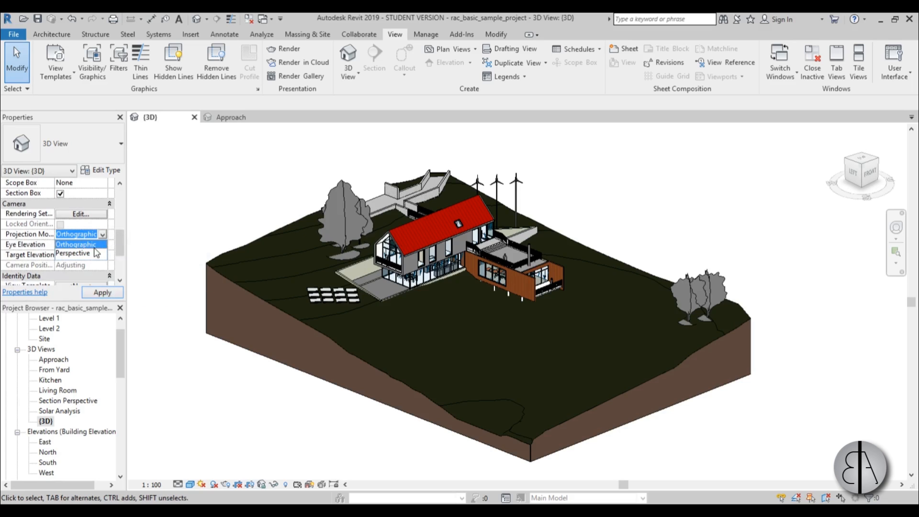
{"action": "left_click", "coordinate": [75, 252]}
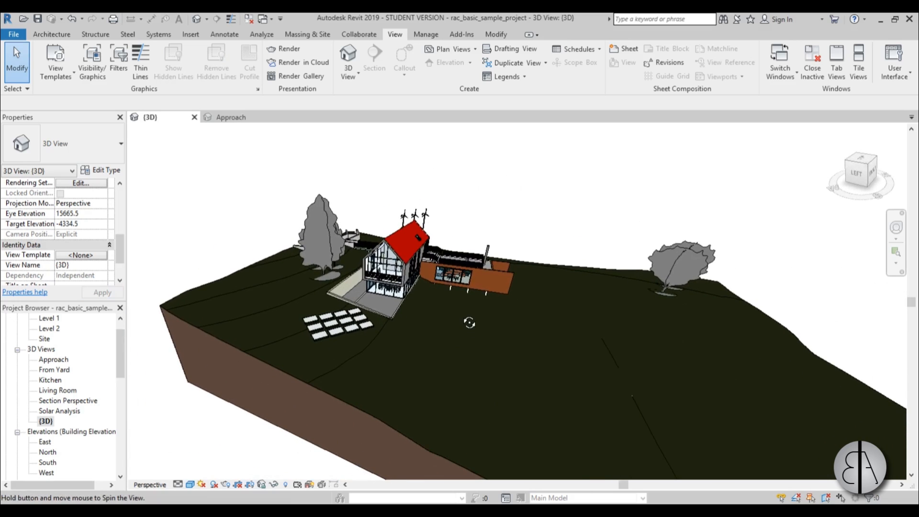
{"action": "left_click", "coordinate": [82, 203]}
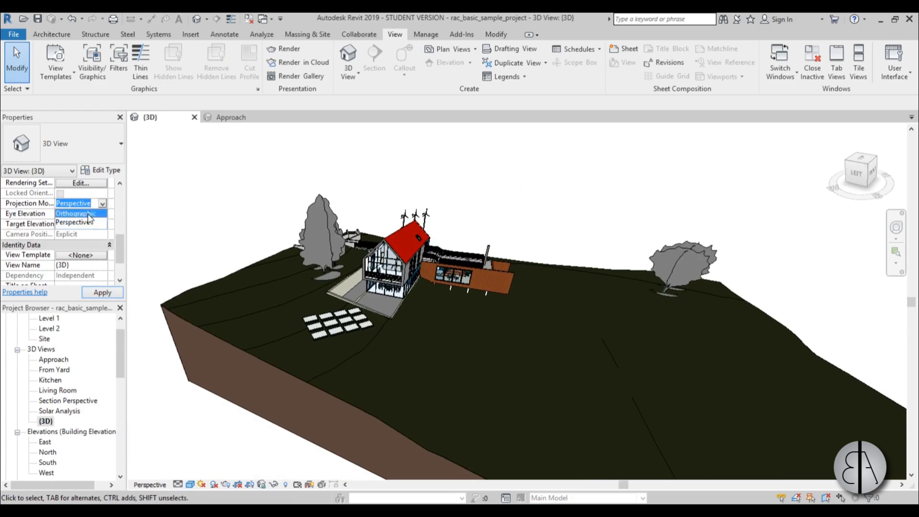
{"action": "left_click", "coordinate": [75, 212]}
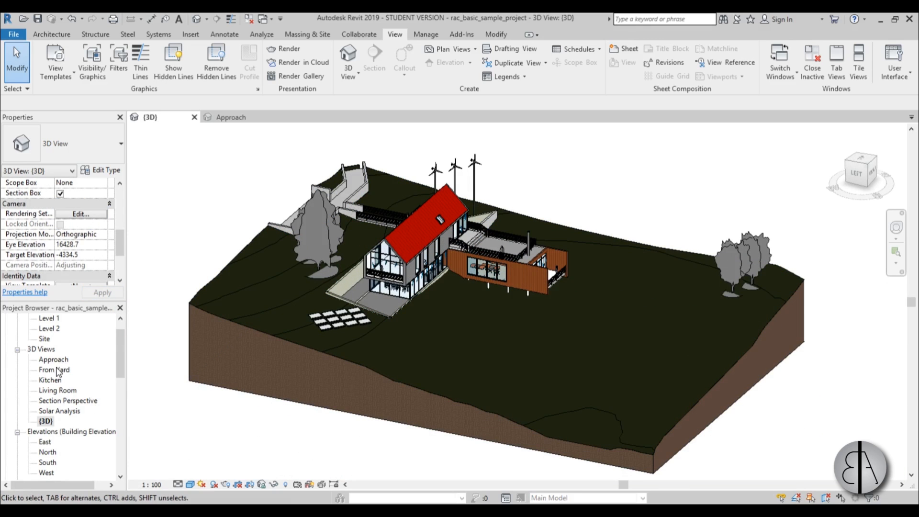
{"action": "double_click", "coordinate": [53, 358]}
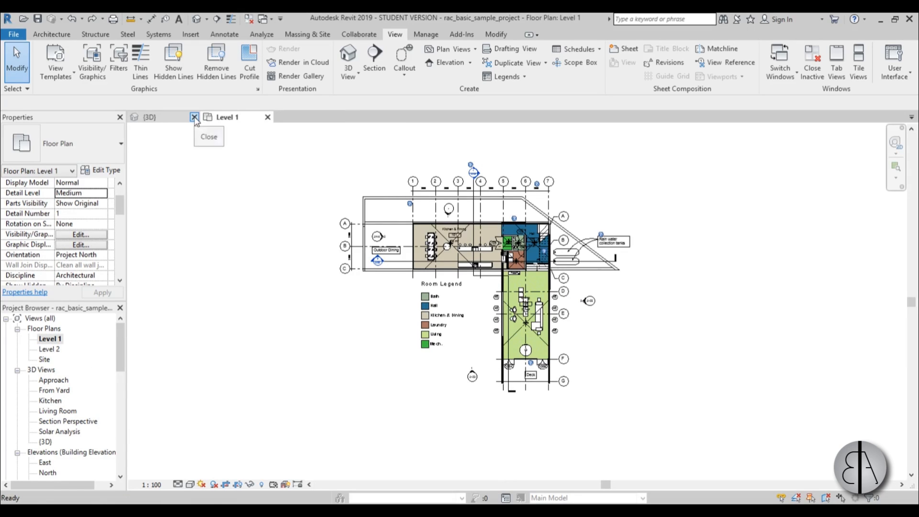
- Close the {3D} view and start a new railing with Railing > Sketch Path
{"action": "left_click", "coordinate": [193, 117]}
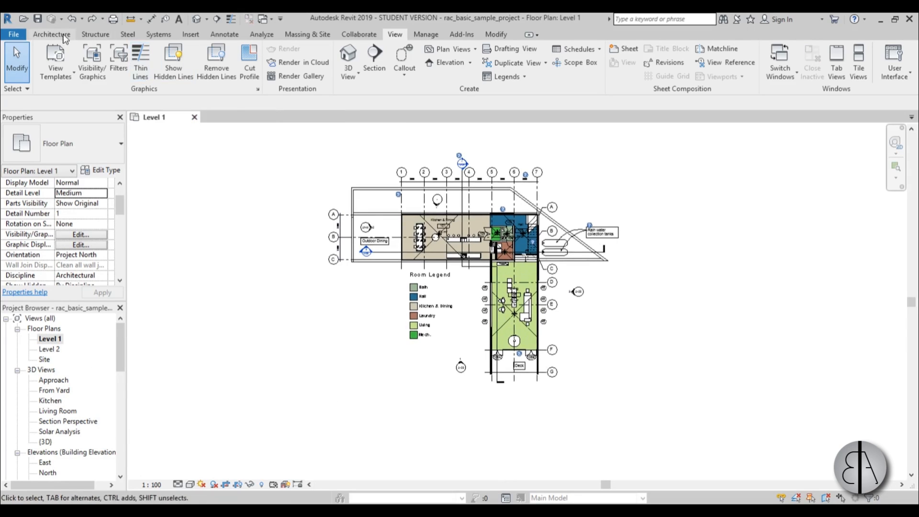
{"action": "left_click", "coordinate": [51, 34]}
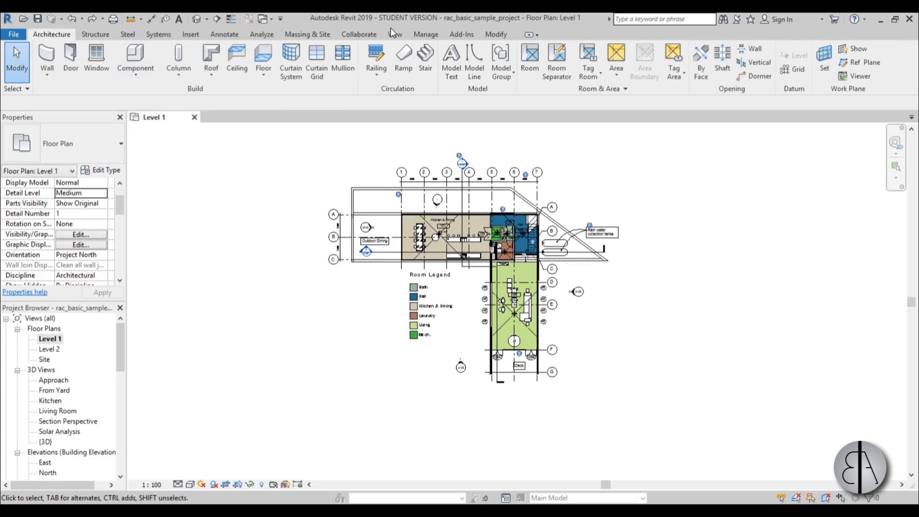
{"action": "left_click", "coordinate": [376, 59]}
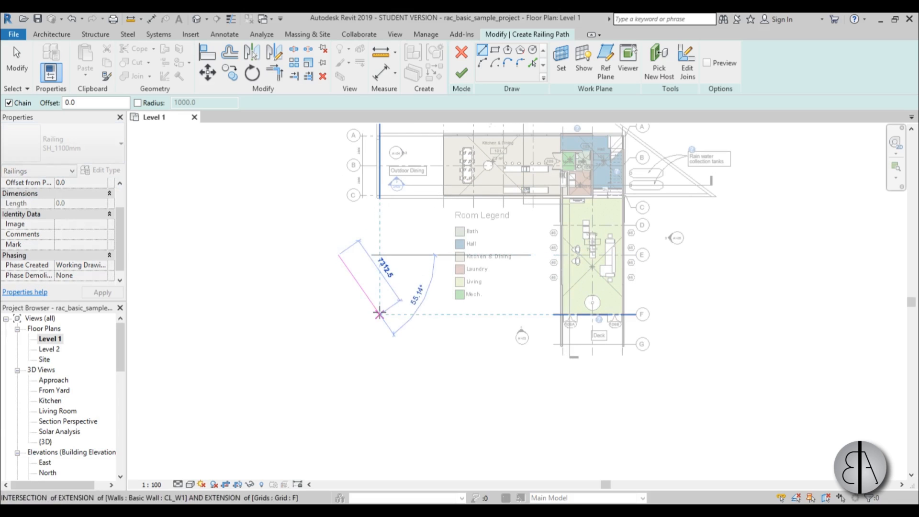
- Draw the zigzag railing path lines, dismiss the disconnected-sketch error, and bridge the gap
{"action": "left_click", "coordinate": [452, 371]}
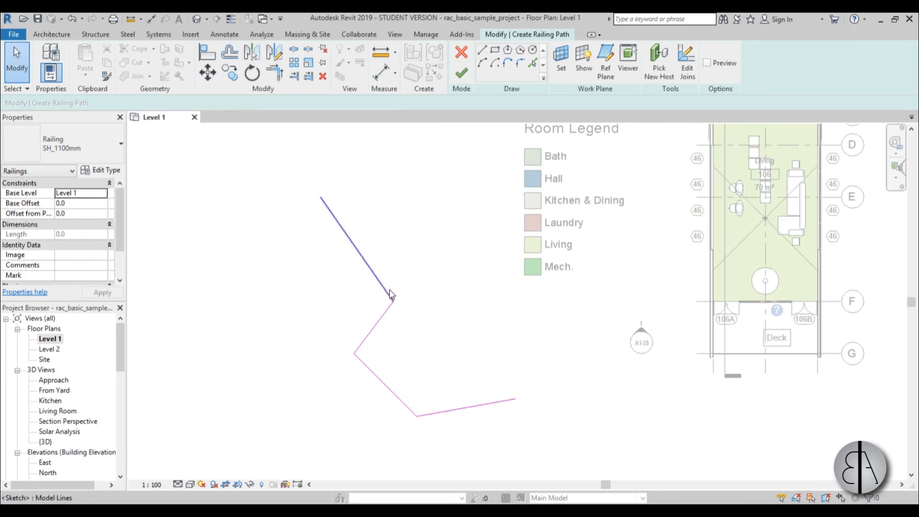
{"action": "left_click", "coordinate": [350, 294]}
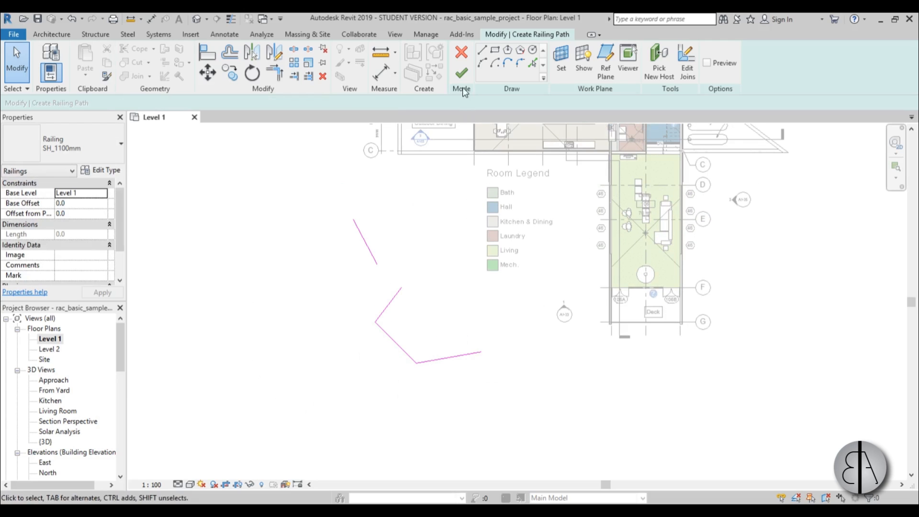
{"action": "left_click", "coordinate": [462, 73]}
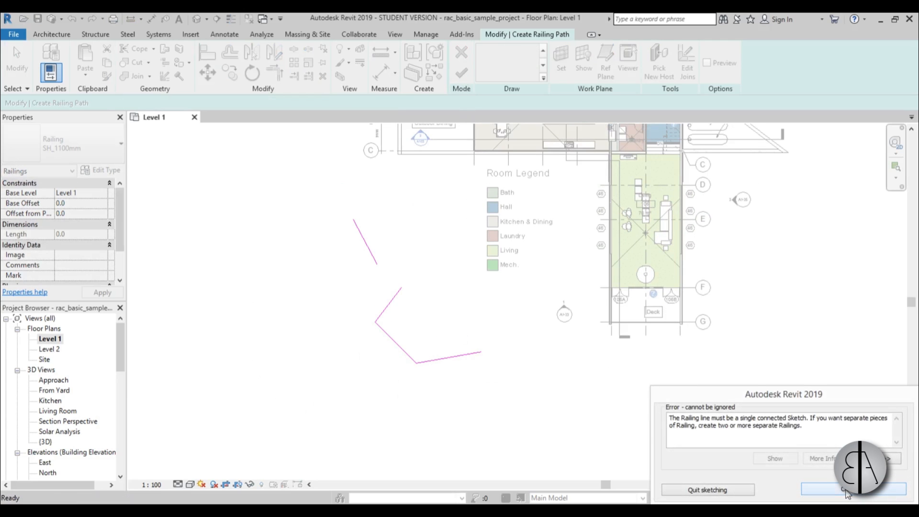
{"action": "left_click", "coordinate": [844, 489]}
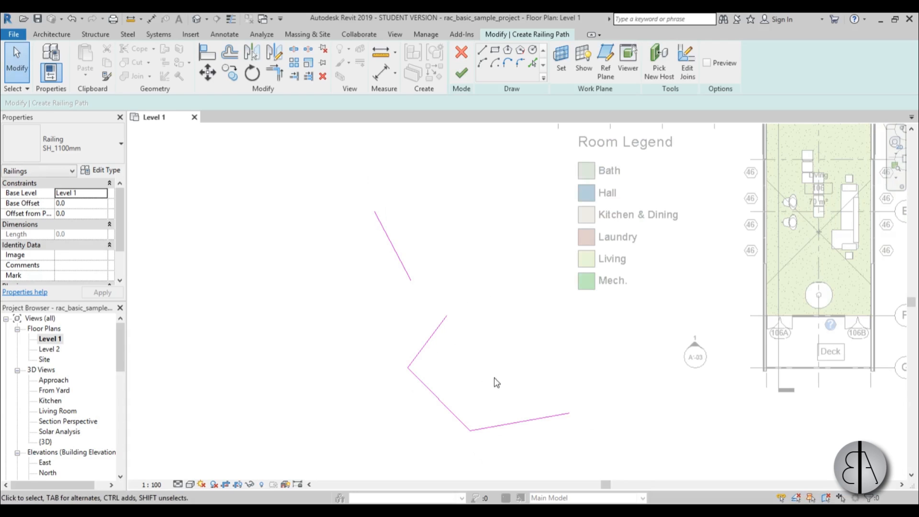
{"action": "left_click", "coordinate": [447, 316]}
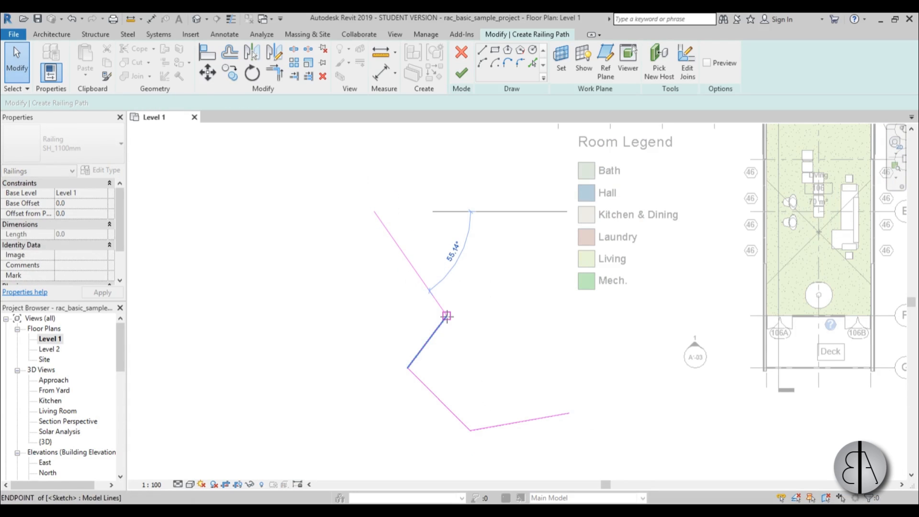
{"action": "left_click", "coordinate": [462, 73]}
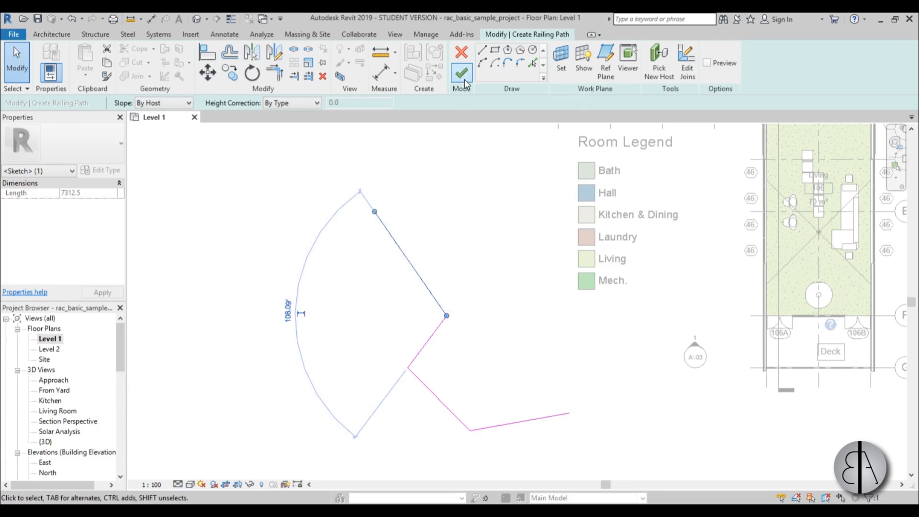
{"action": "mouse_move", "coordinate": [462, 75]}
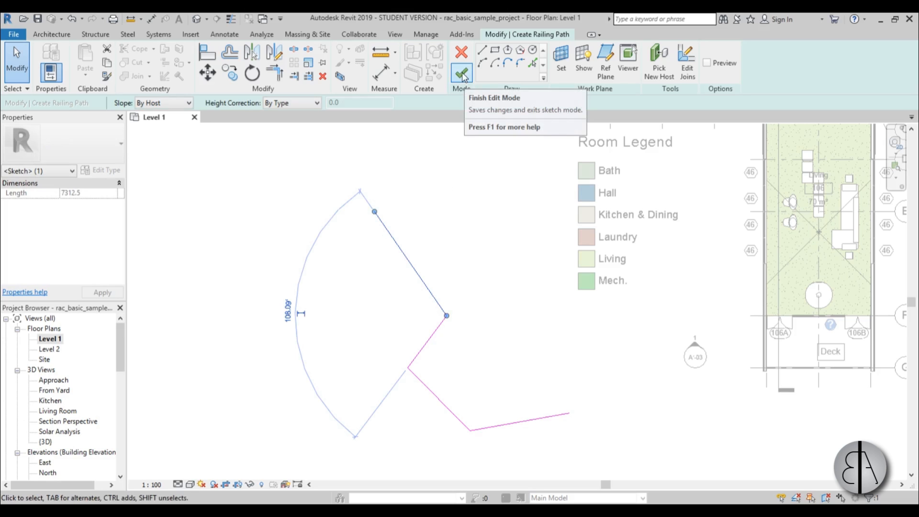
- Finish edit mode to create the zigzag railing, then deselect it
{"action": "left_click", "coordinate": [461, 61]}
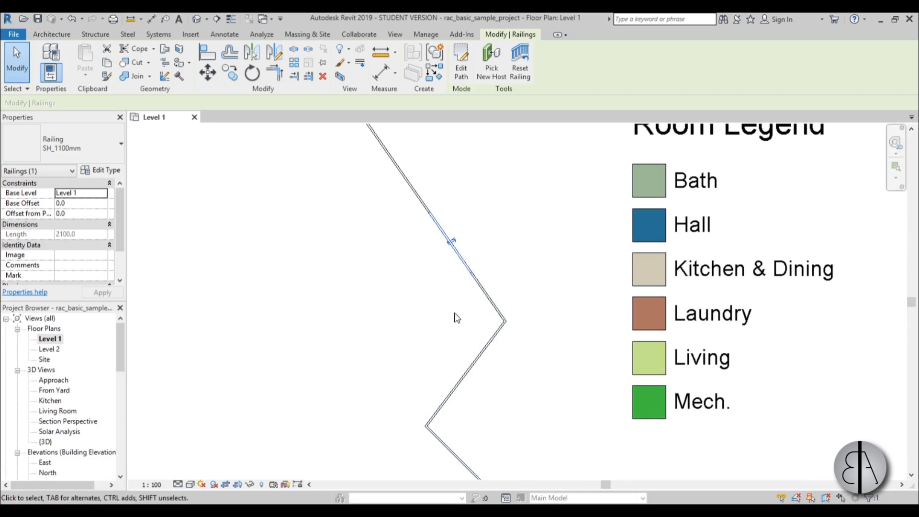
{"action": "mouse_move", "coordinate": [442, 265]}
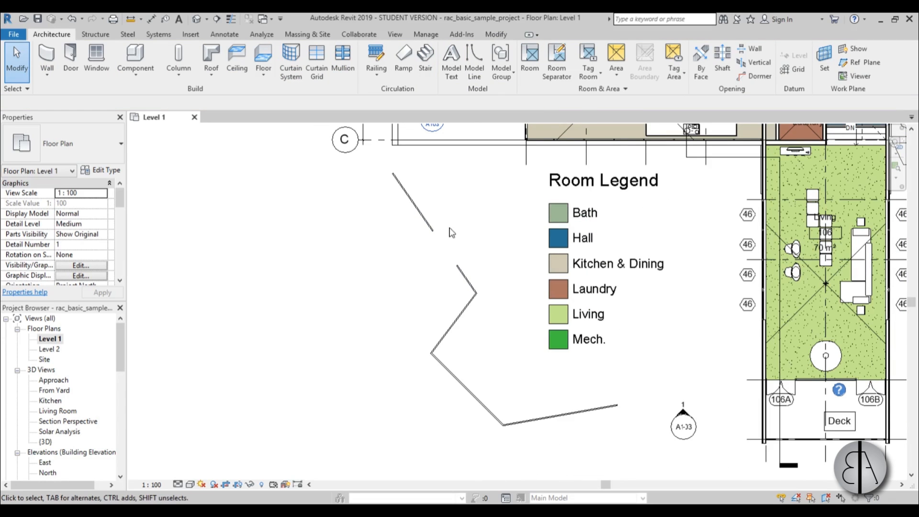
{"action": "left_click", "coordinate": [410, 202]}
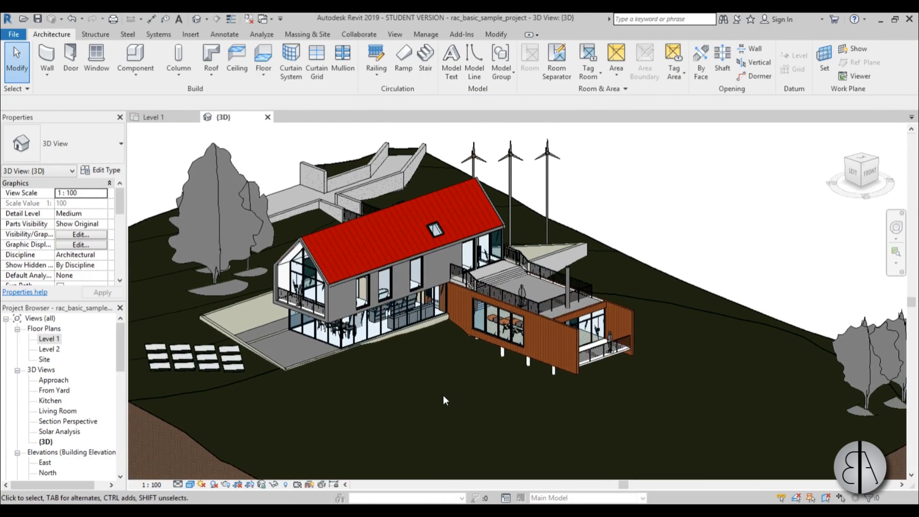
{"action": "mouse_move", "coordinate": [455, 82]}
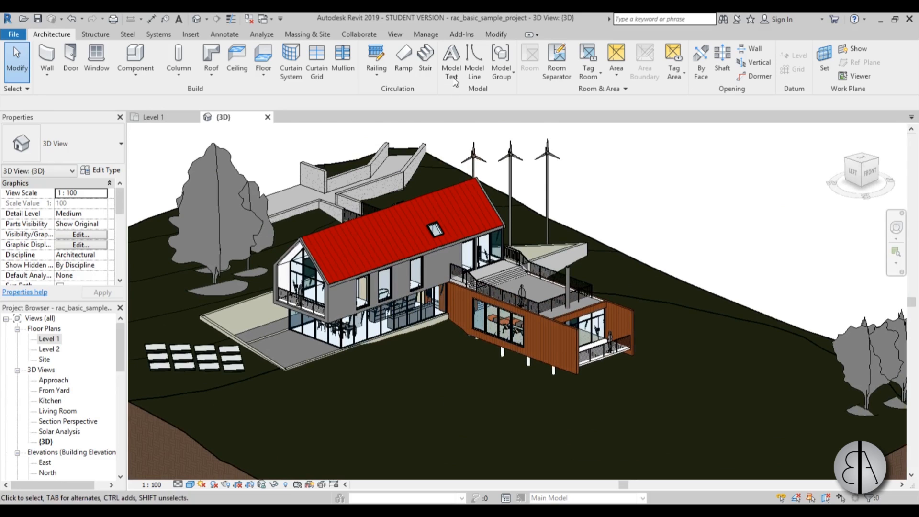
- Open the Material Browser through Manage > Materials
{"action": "left_click", "coordinate": [425, 34]}
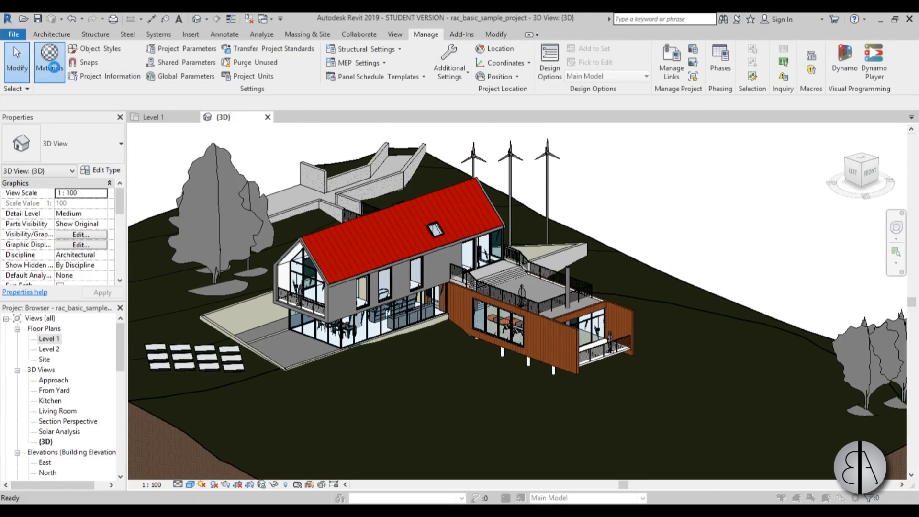
{"action": "left_click", "coordinate": [49, 56]}
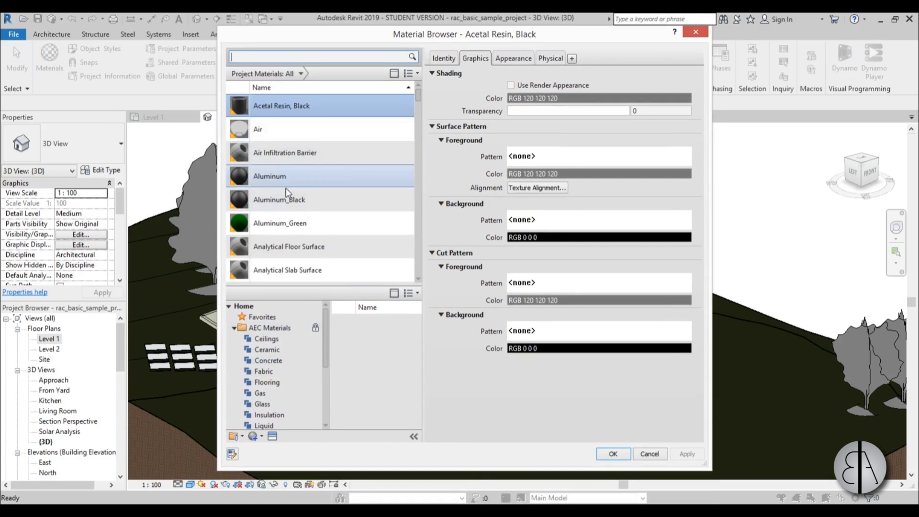
{"action": "scroll", "scroll_direction": "down", "scroll_amount": 3}
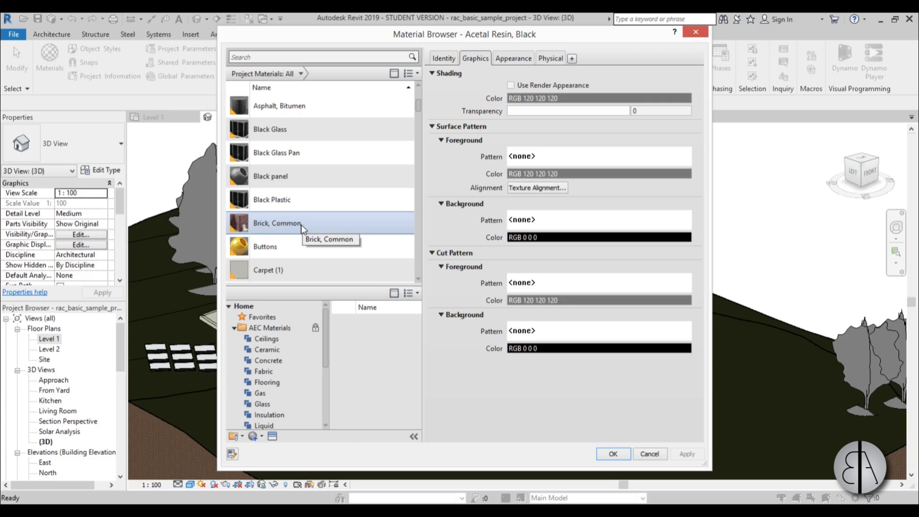
{"action": "left_click", "coordinate": [279, 106]}
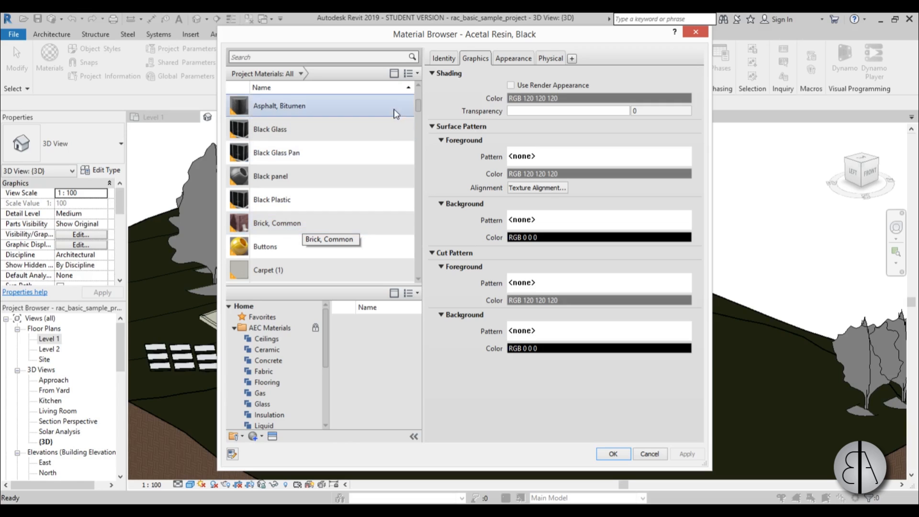
{"action": "scroll", "scroll_direction": "down", "scroll_amount": 3}
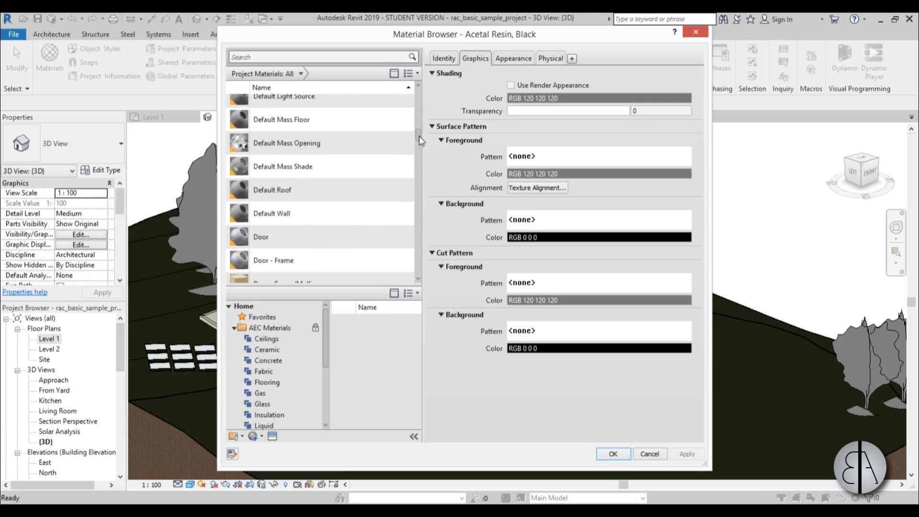
{"action": "scroll", "scroll_direction": "down", "scroll_amount": 3}
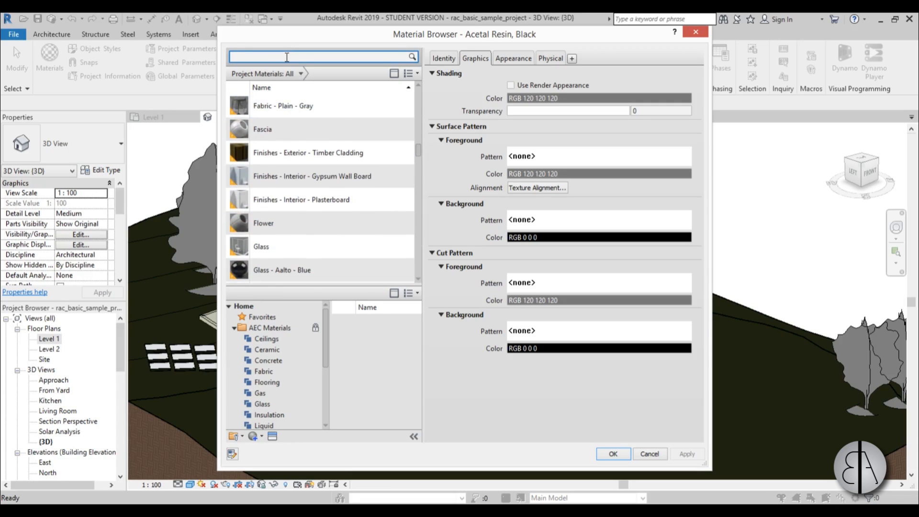
- Search materials for 'wood', view Chair wood's appearance asset, and open the Asset Browser
{"action": "type", "text": "wood"}
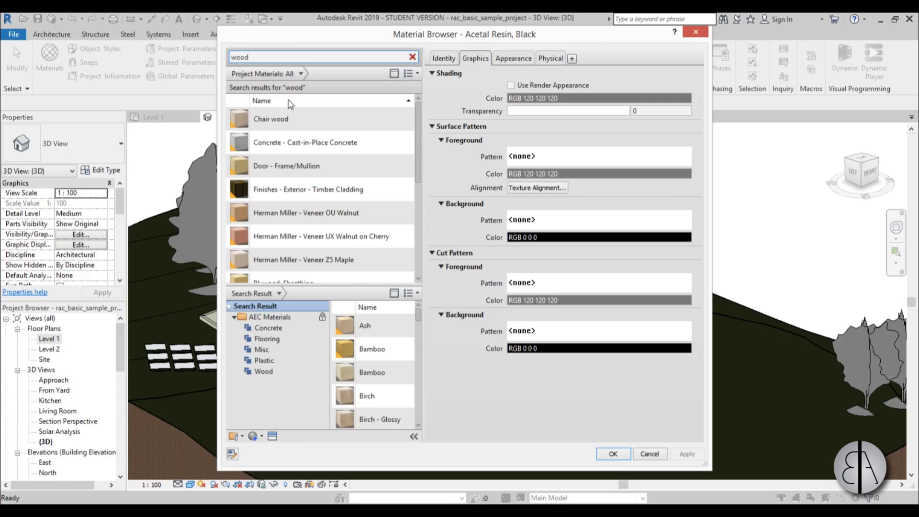
{"action": "left_click", "coordinate": [271, 119]}
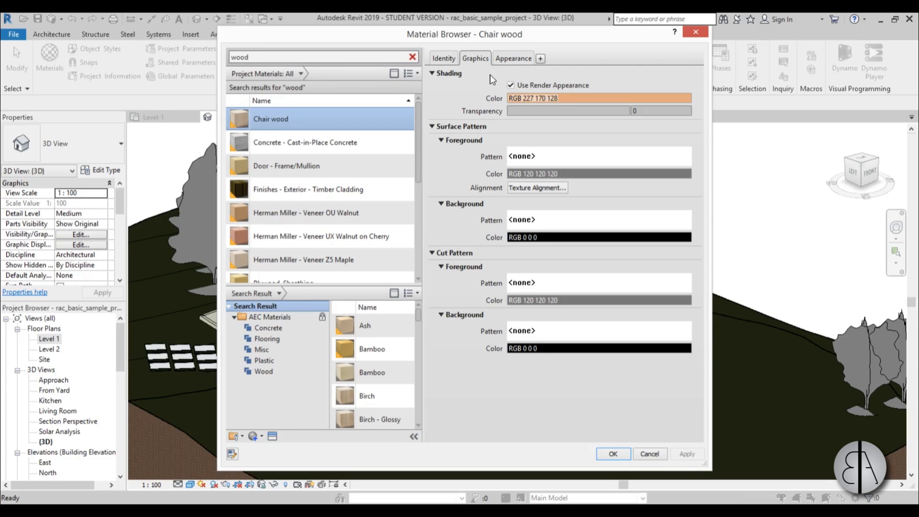
{"action": "mouse_move", "coordinate": [237, 120]}
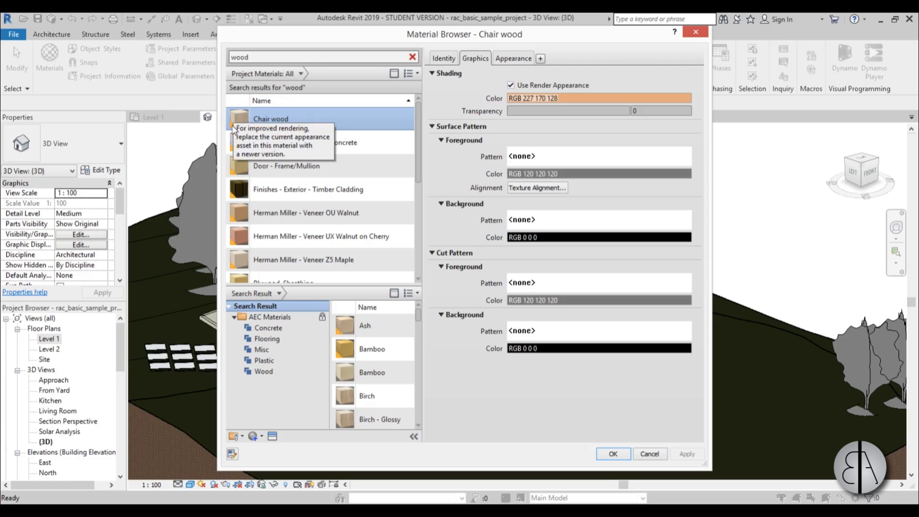
{"action": "left_click", "coordinate": [513, 57]}
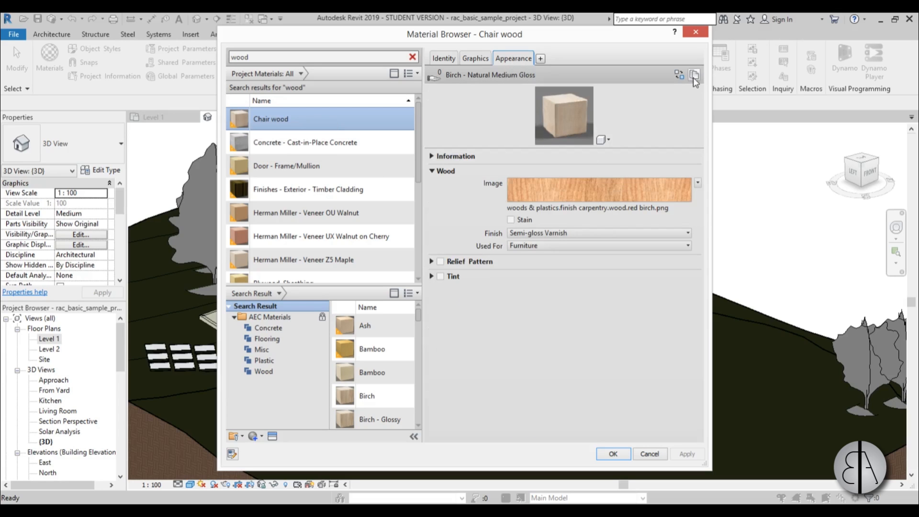
{"action": "mouse_move", "coordinate": [694, 75]}
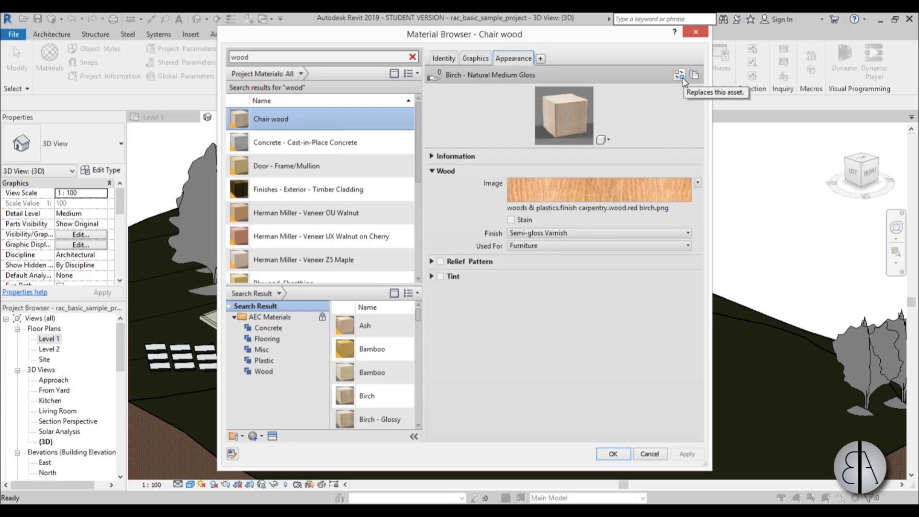
{"action": "left_click", "coordinate": [678, 76]}
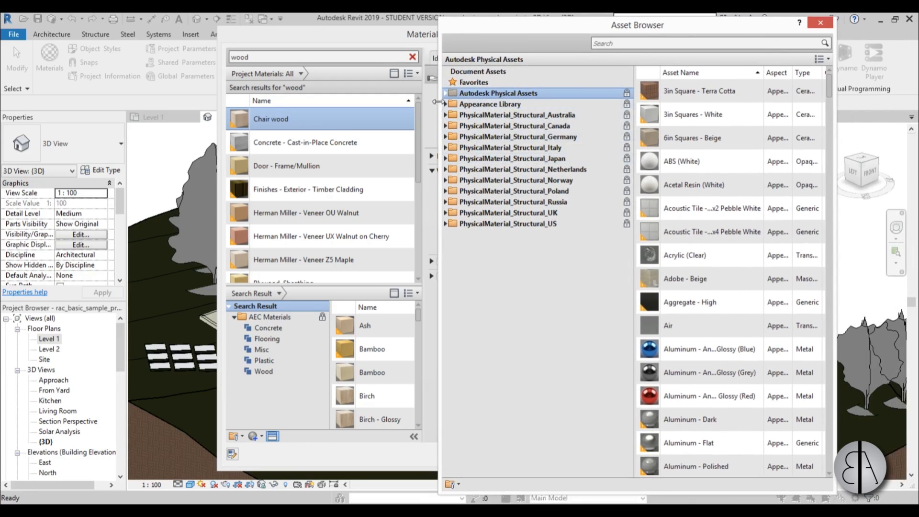
- Browse the Appearance Library's Wood assets, then close the Asset Browser without replacing
{"action": "left_click", "coordinate": [451, 104]}
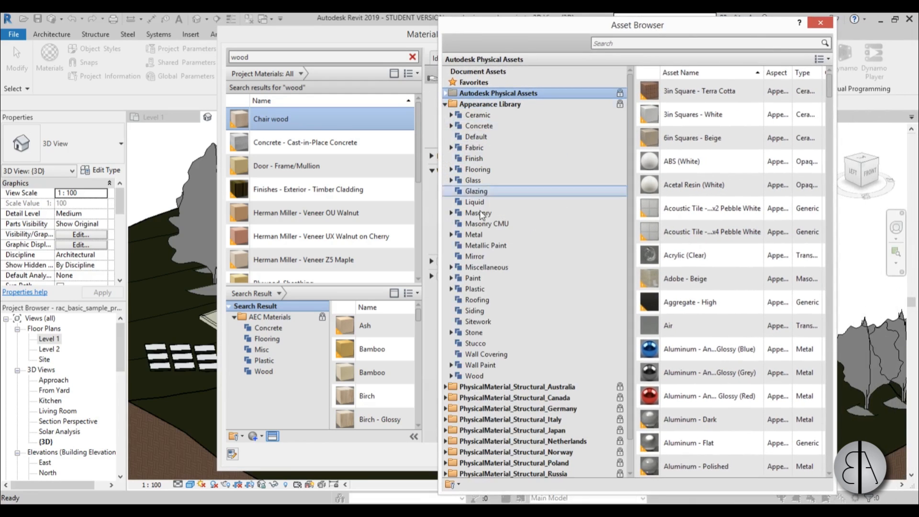
{"action": "left_click", "coordinate": [473, 376]}
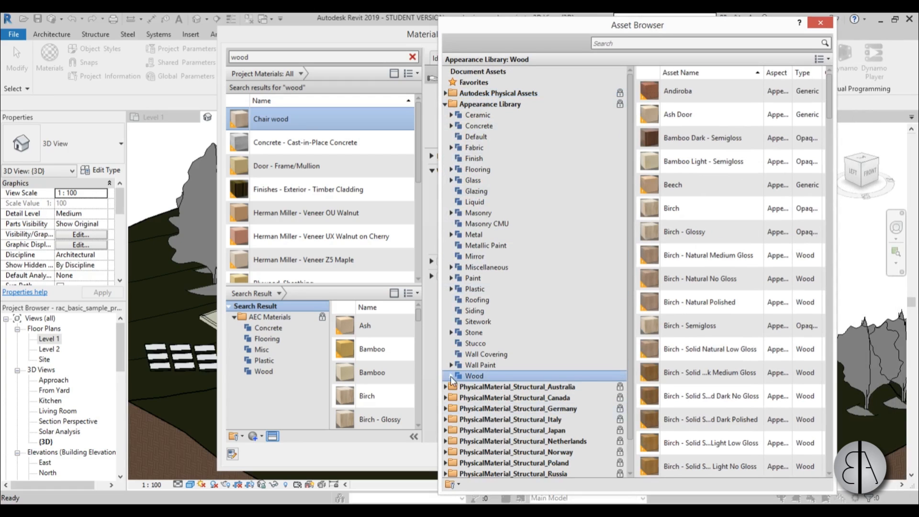
{"action": "left_click", "coordinate": [452, 376]}
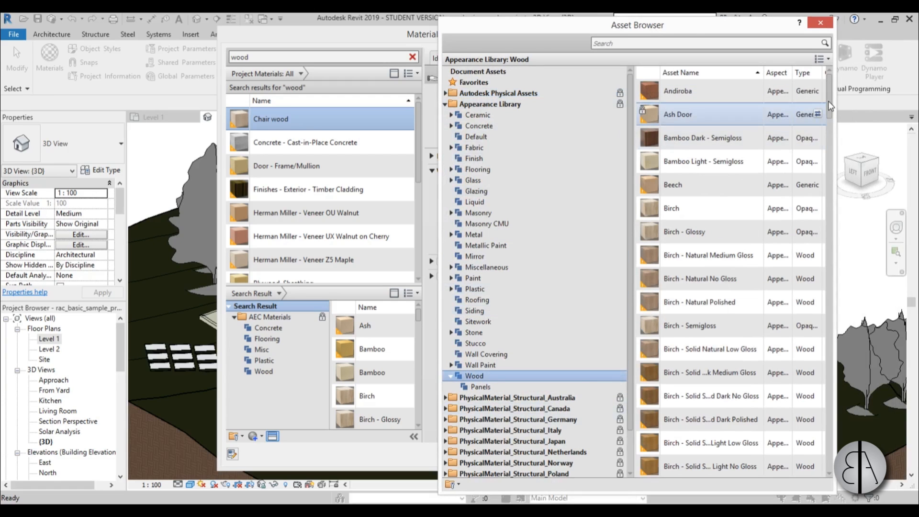
{"action": "scroll", "scroll_direction": "down", "scroll_amount": 3}
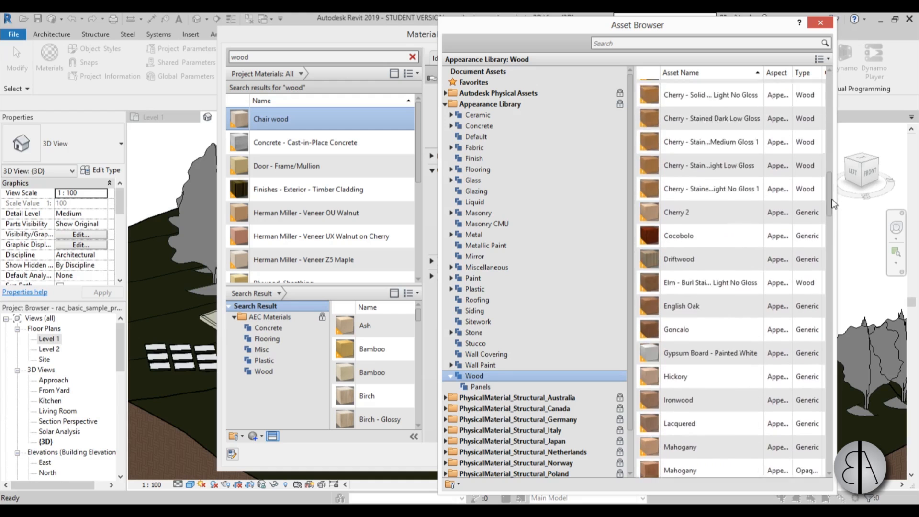
{"action": "scroll", "scroll_direction": "down", "scroll_amount": 3}
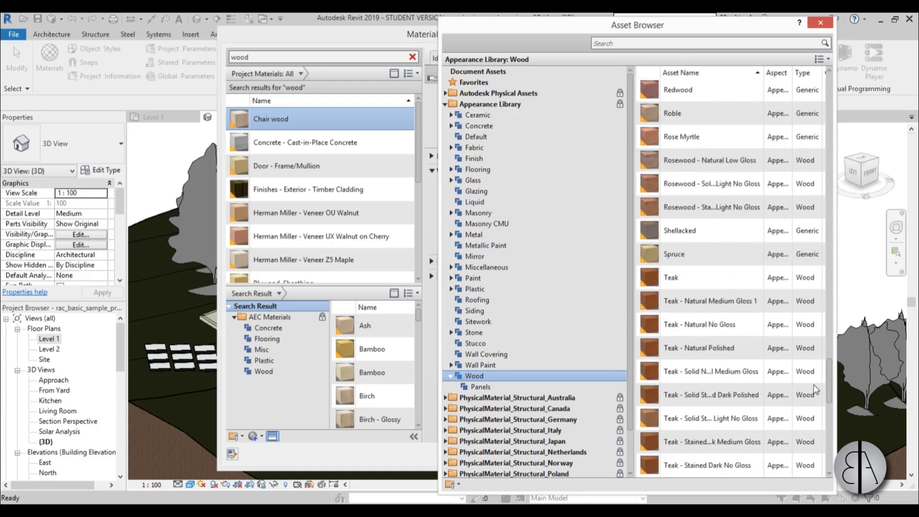
{"action": "scroll", "scroll_direction": "up", "scroll_amount": 3}
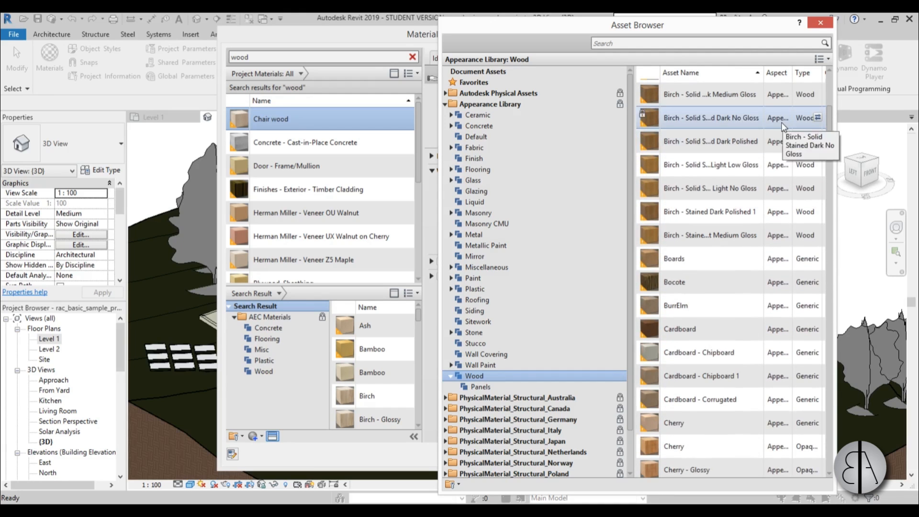
{"action": "mouse_move", "coordinate": [659, 110]}
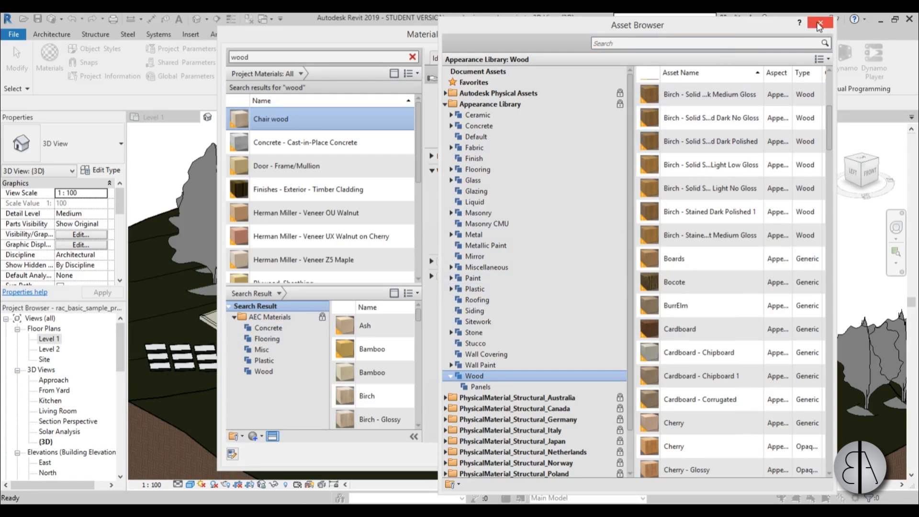
{"action": "left_click", "coordinate": [820, 23]}
{"action": "type", "text": "con"}
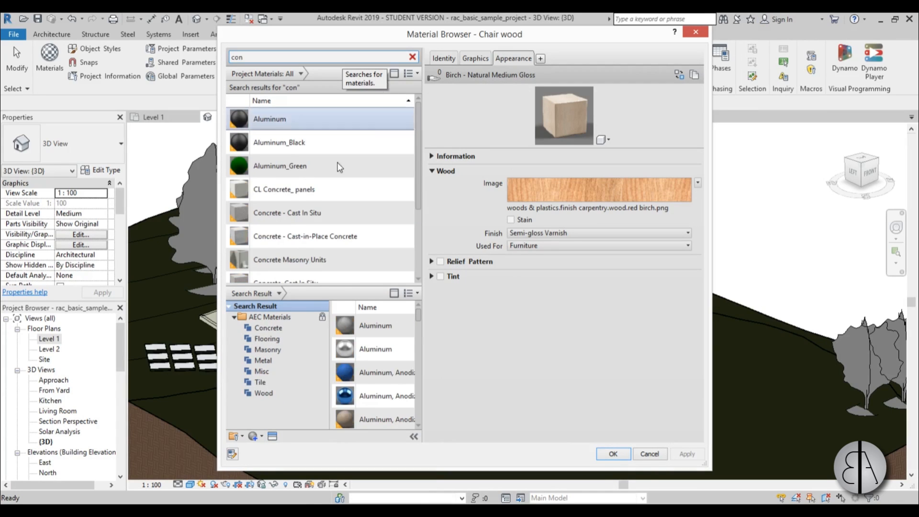
- Select Concrete - Cast In Situ and view its Sand surface and Concrete cut patterns
{"action": "left_click", "coordinate": [286, 212]}
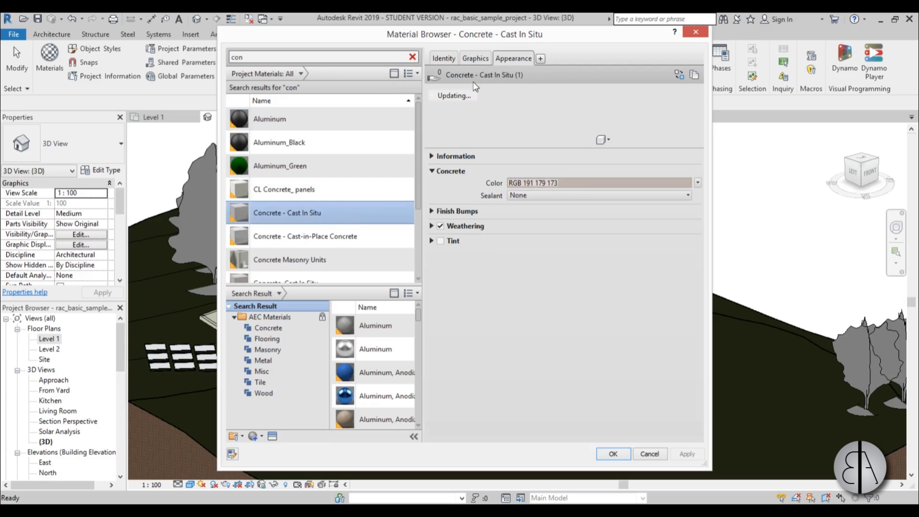
{"action": "left_click", "coordinate": [475, 58]}
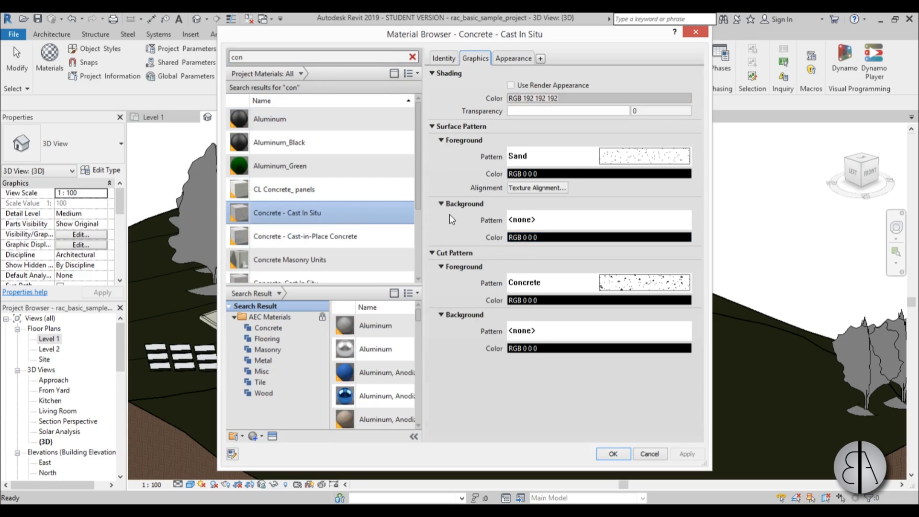
{"action": "mouse_move", "coordinate": [483, 137]}
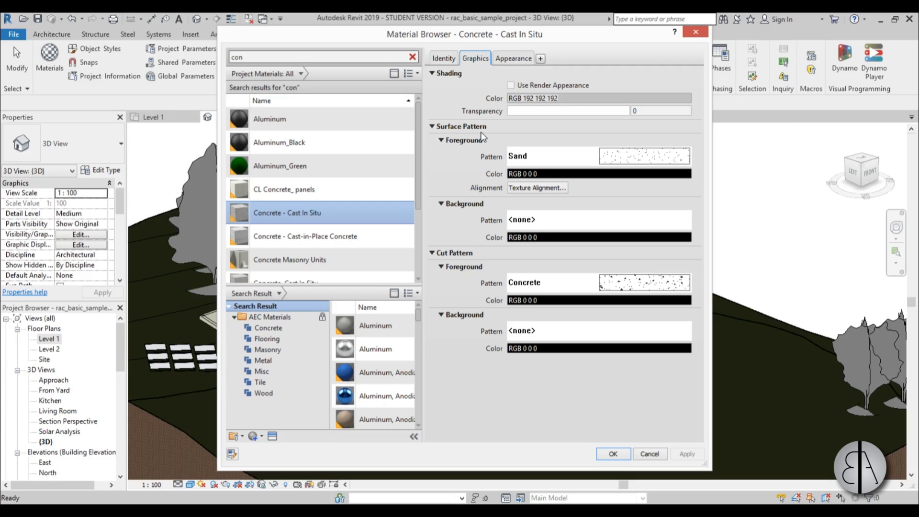
{"action": "mouse_move", "coordinate": [471, 219]}
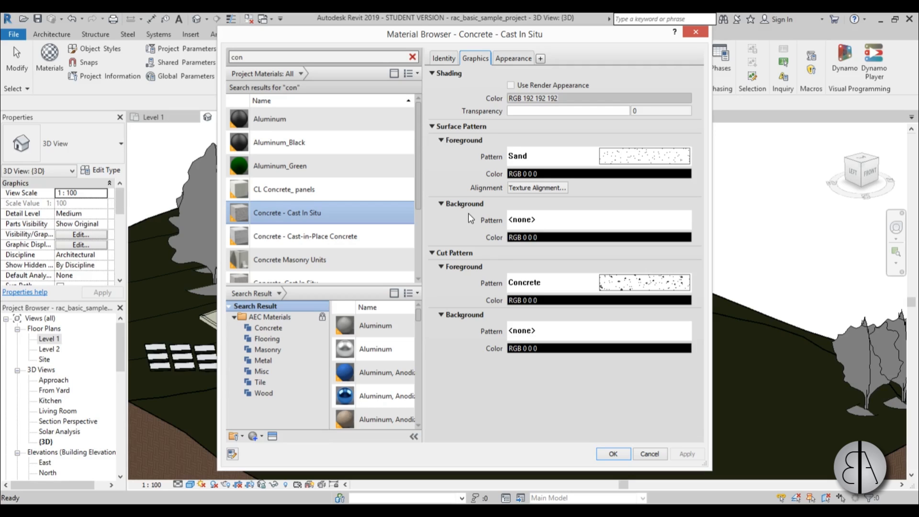
{"action": "mouse_move", "coordinate": [442, 271]}
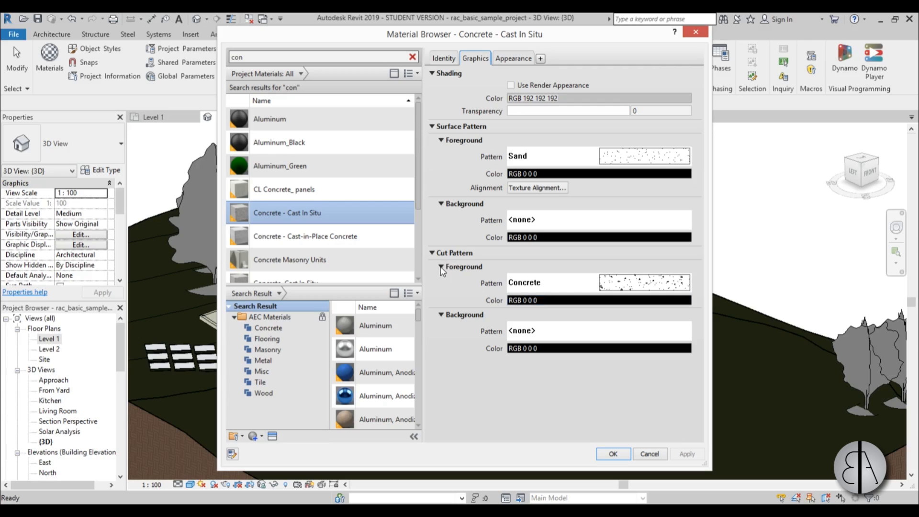
{"action": "mouse_move", "coordinate": [567, 285]}
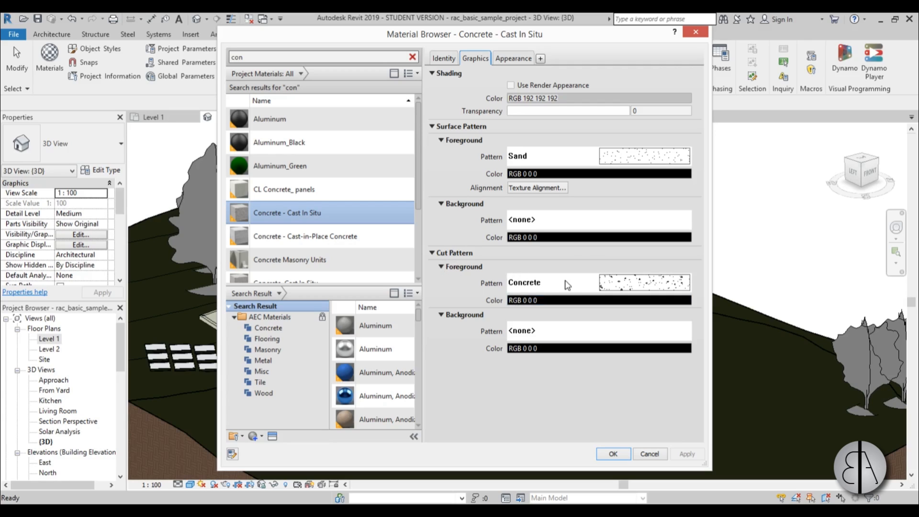
- Set the concrete cut pattern to Diagonale Kreuzschraffur over a solid grey background
{"action": "left_click", "coordinate": [644, 282]}
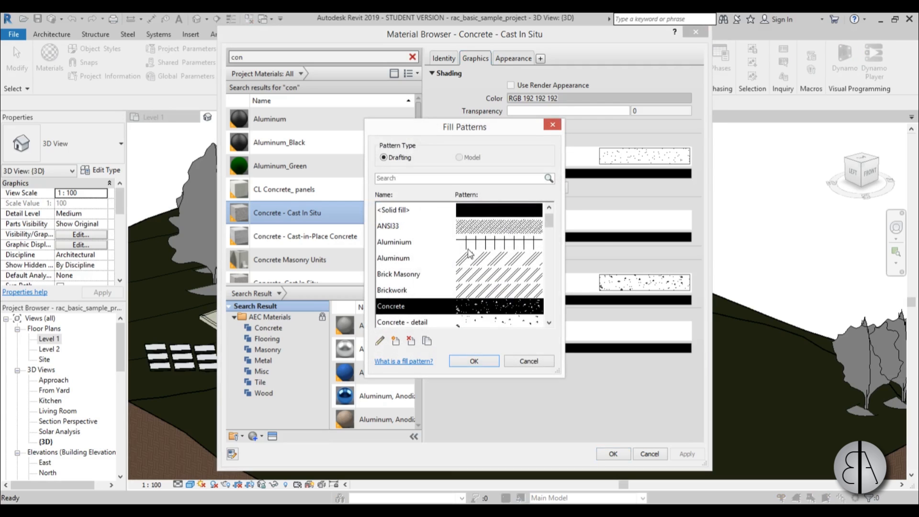
{"action": "scroll", "scroll_direction": "down", "scroll_amount": 3}
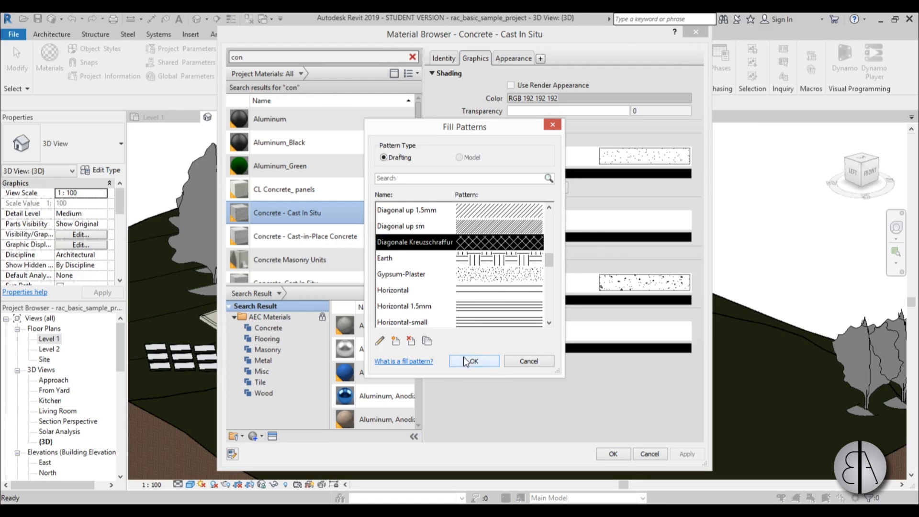
{"action": "left_click", "coordinate": [473, 361]}
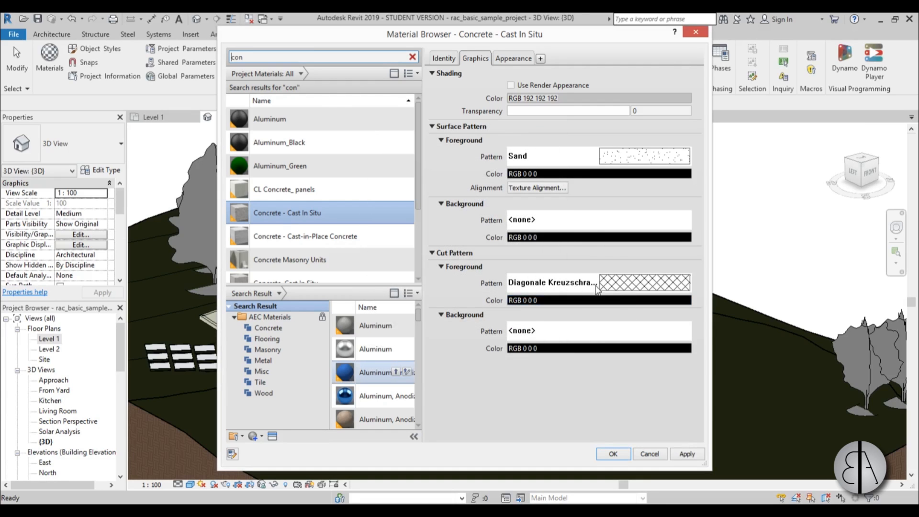
{"action": "mouse_move", "coordinate": [590, 314]}
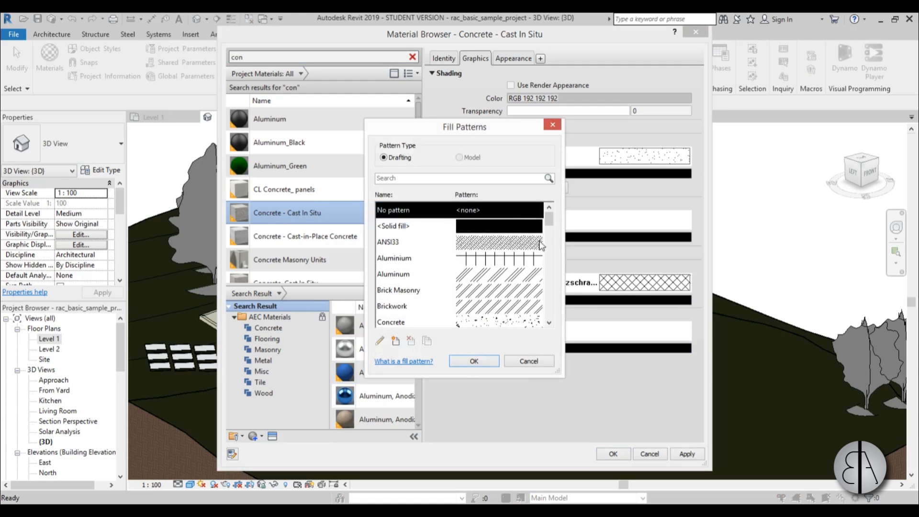
{"action": "scroll", "scroll_direction": "down", "scroll_amount": 3}
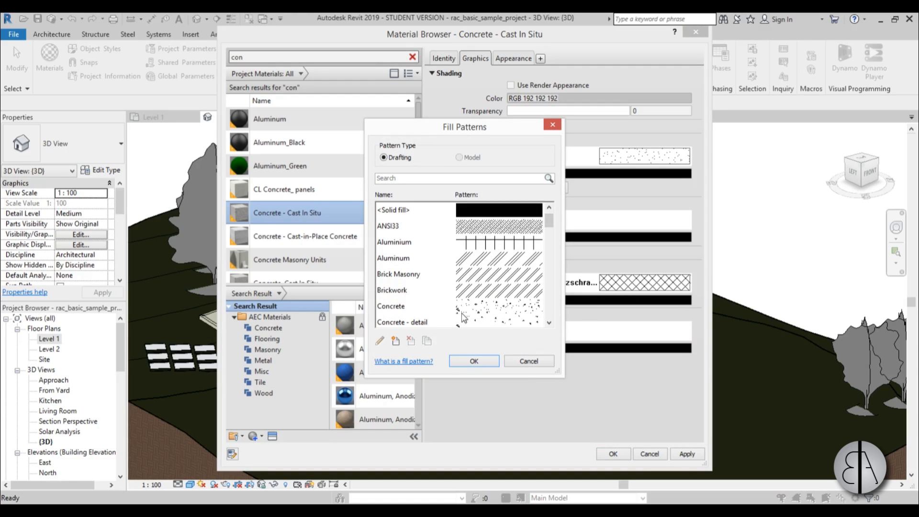
{"action": "left_click", "coordinate": [474, 360]}
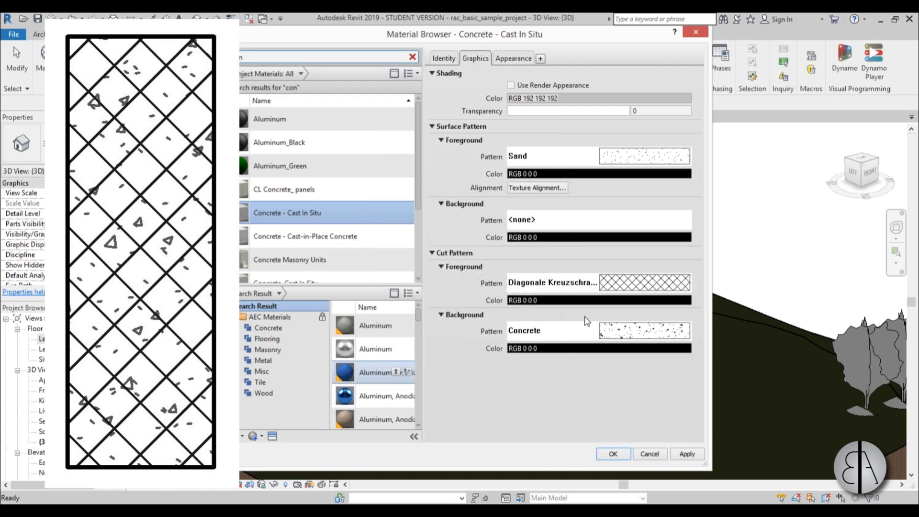
{"action": "mouse_move", "coordinate": [540, 342]}
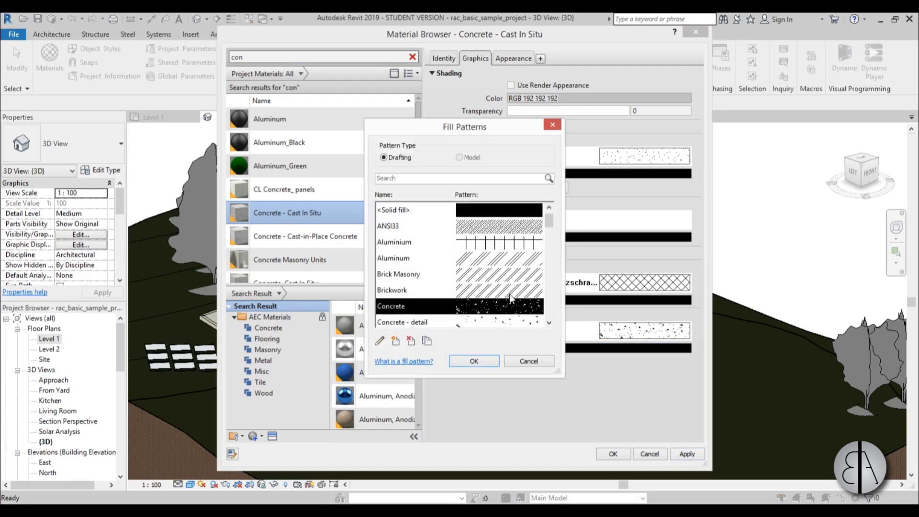
{"action": "scroll", "scroll_direction": "up", "scroll_amount": 3}
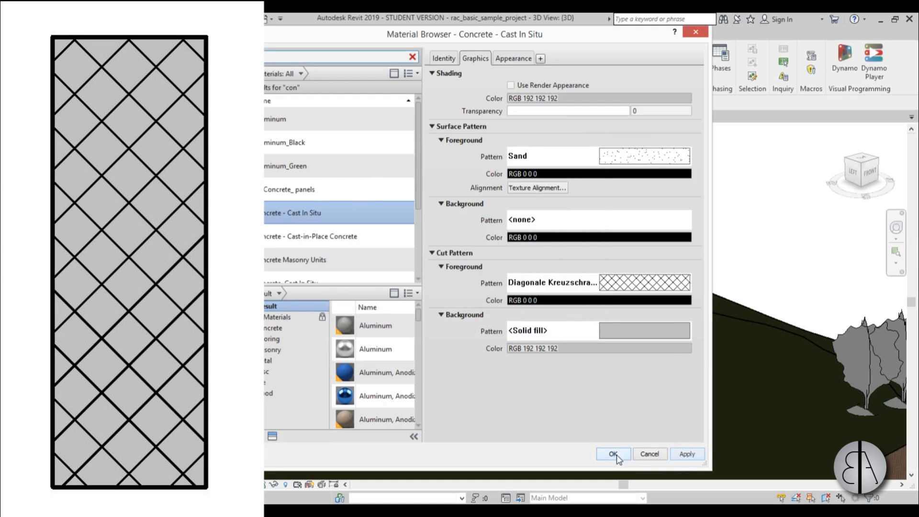
- Apply the material changes, then place Exterior - Brick on Mtl. Stud walls in Level 1
{"action": "left_click", "coordinate": [613, 454]}
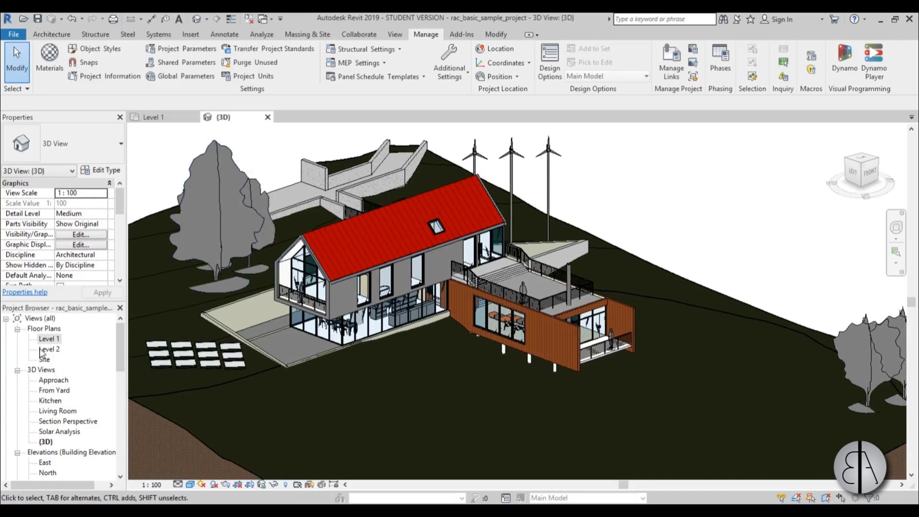
{"action": "double_click", "coordinate": [49, 339]}
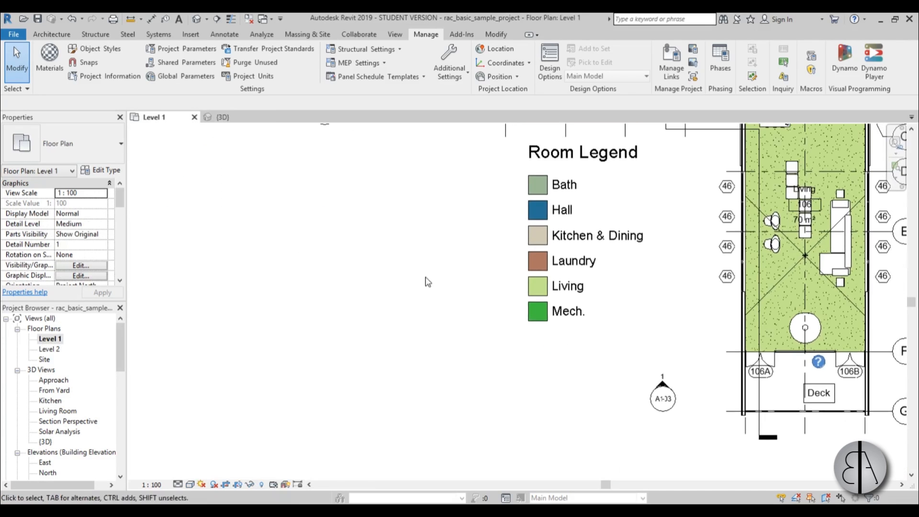
{"action": "left_click", "coordinate": [52, 34]}
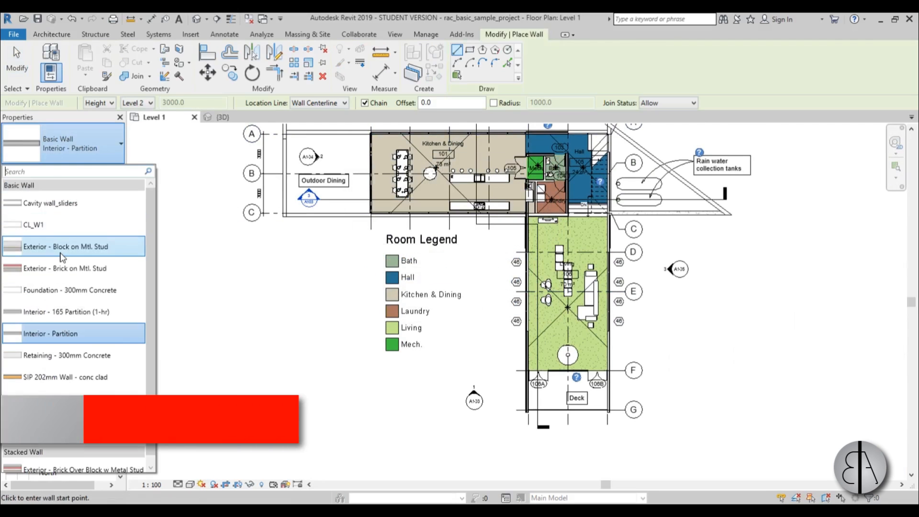
{"action": "left_click", "coordinate": [64, 268]}
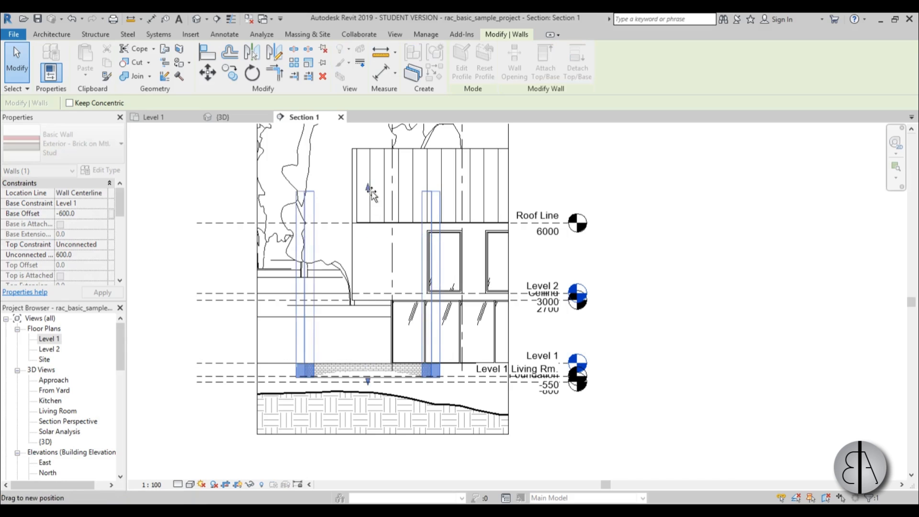
- Raise the brick wall top to about 7968 and start an aligned dimension on its faces
{"action": "left_click", "coordinate": [316, 344]}
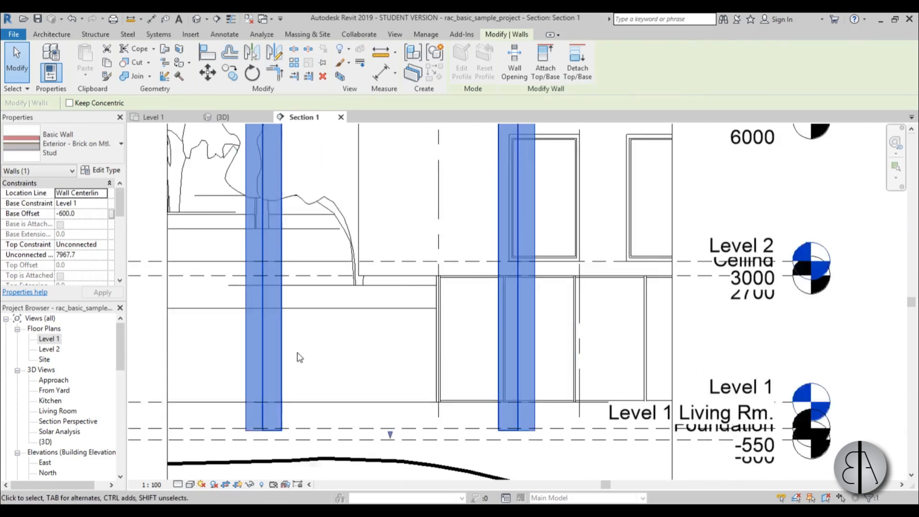
{"action": "left_click", "coordinate": [299, 358]}
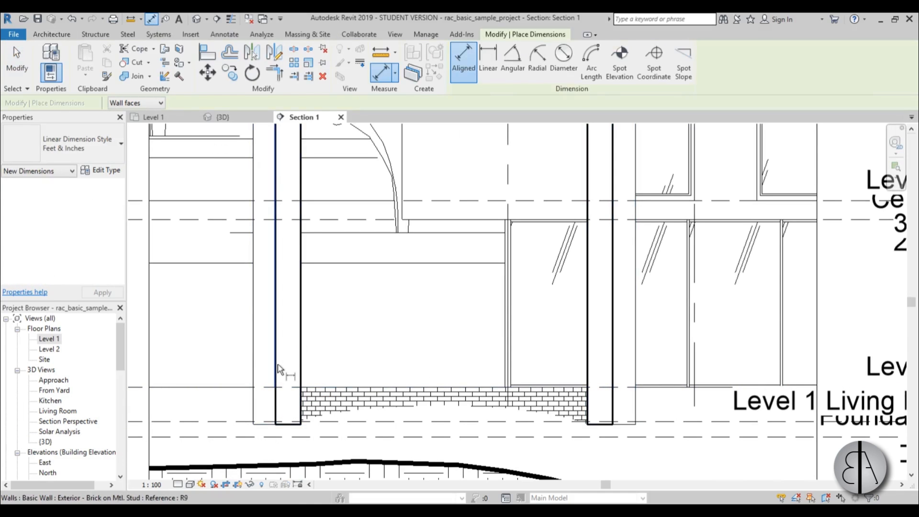
{"action": "mouse_move", "coordinate": [280, 368]}
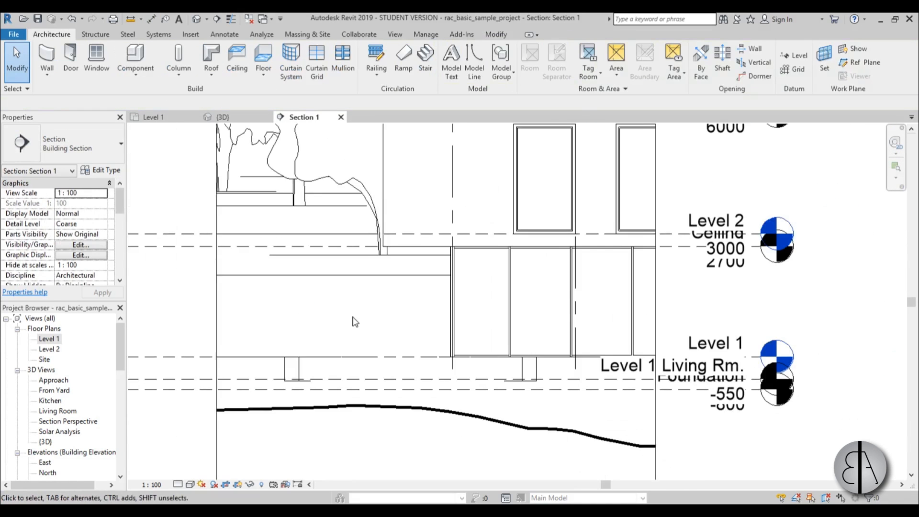
- Return to the {3D} house view and deselect the curved wall
{"action": "left_click", "coordinate": [223, 117]}
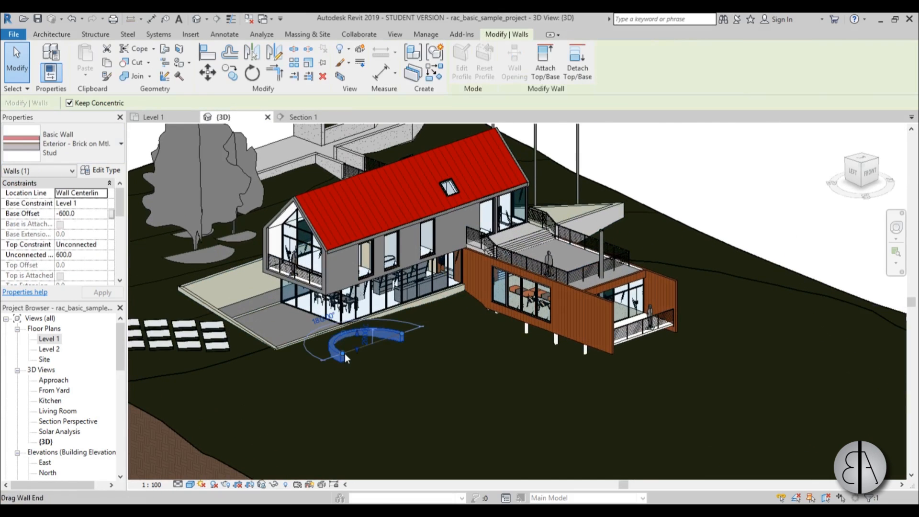
{"action": "left_click", "coordinate": [397, 311]}
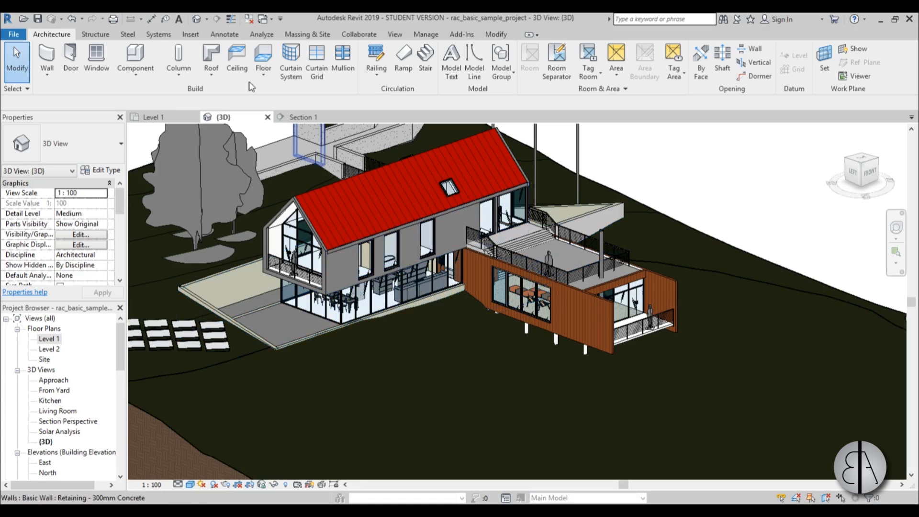
{"action": "mouse_move", "coordinate": [128, 39]}
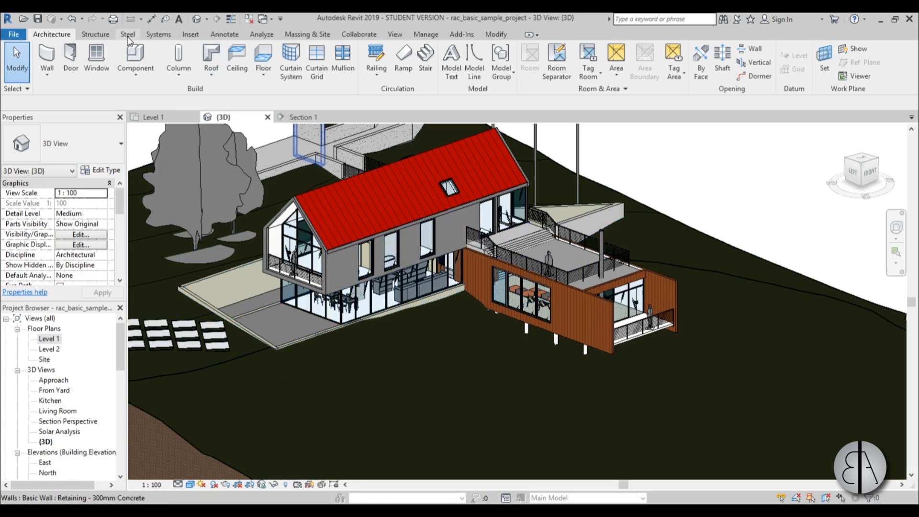
{"action": "left_click", "coordinate": [127, 34]}
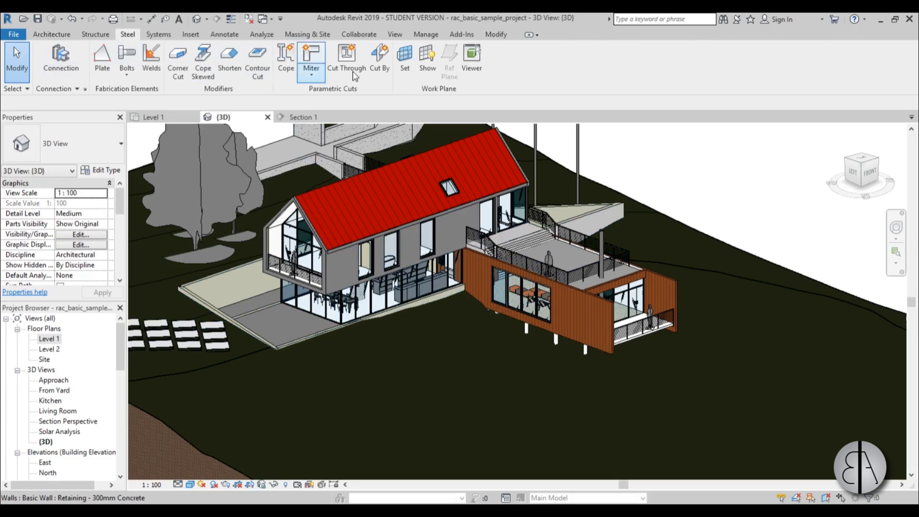
{"action": "mouse_move", "coordinate": [520, 74]}
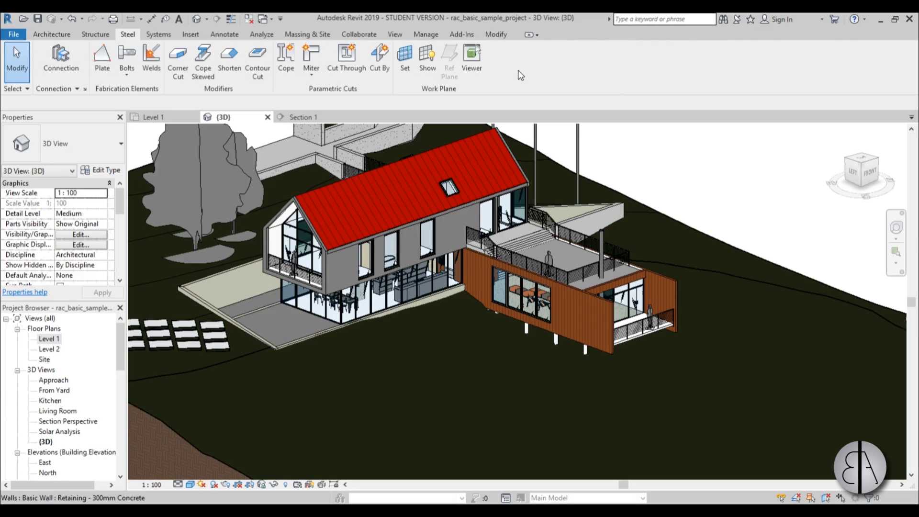
{"action": "mouse_move", "coordinate": [488, 85]}
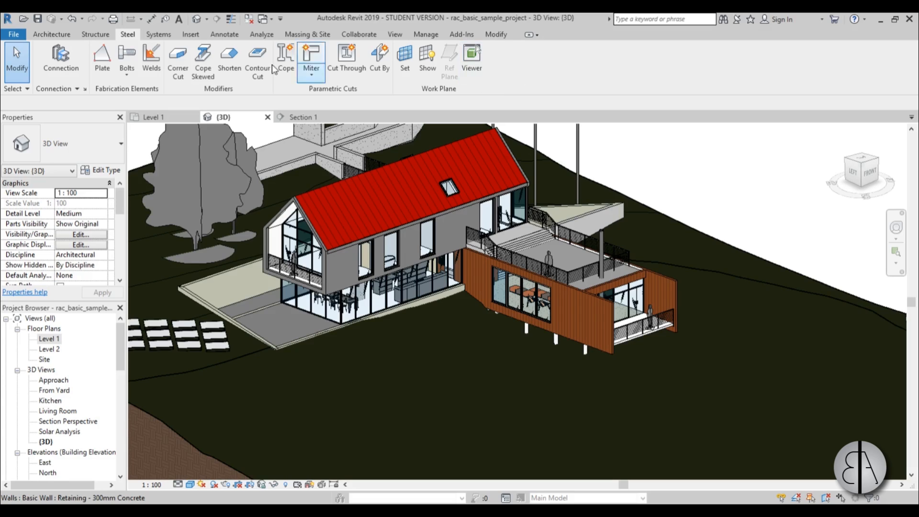
{"action": "mouse_move", "coordinate": [60, 58]}
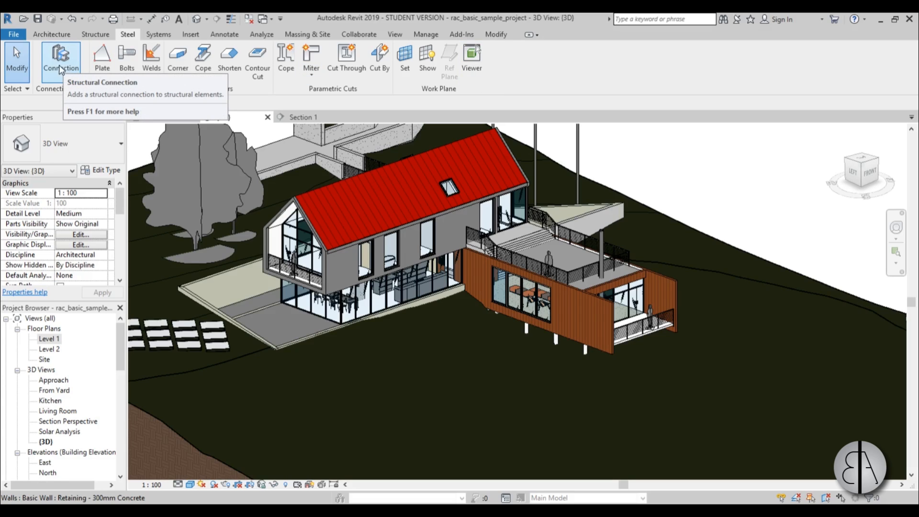
{"action": "mouse_move", "coordinate": [519, 71]}
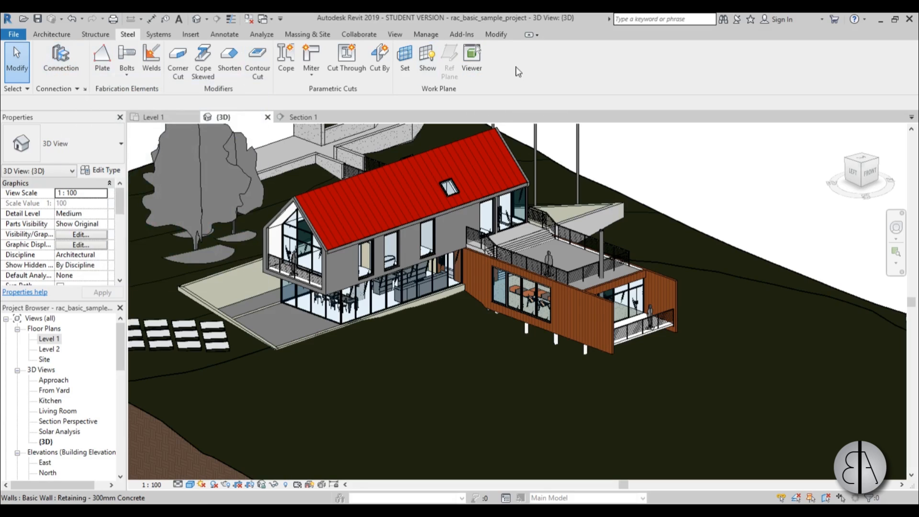
{"action": "mouse_move", "coordinate": [527, 71]}
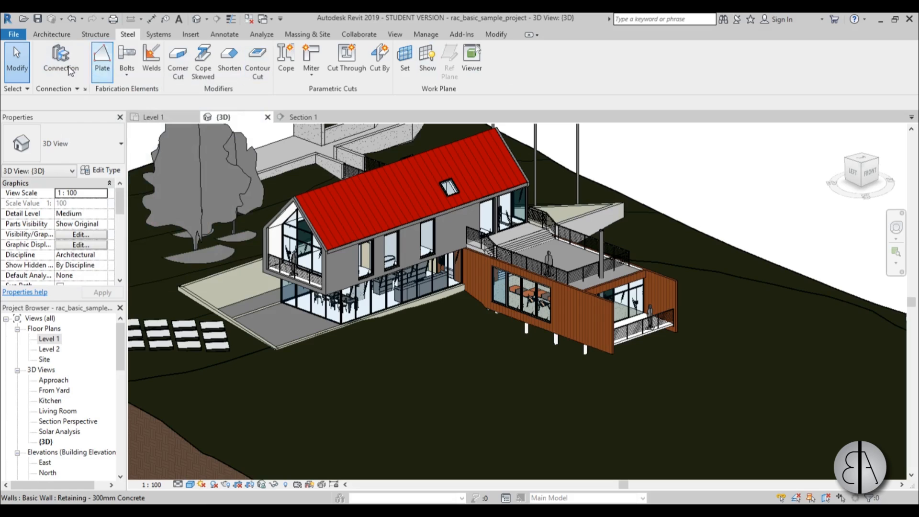
{"action": "mouse_move", "coordinate": [574, 71]}
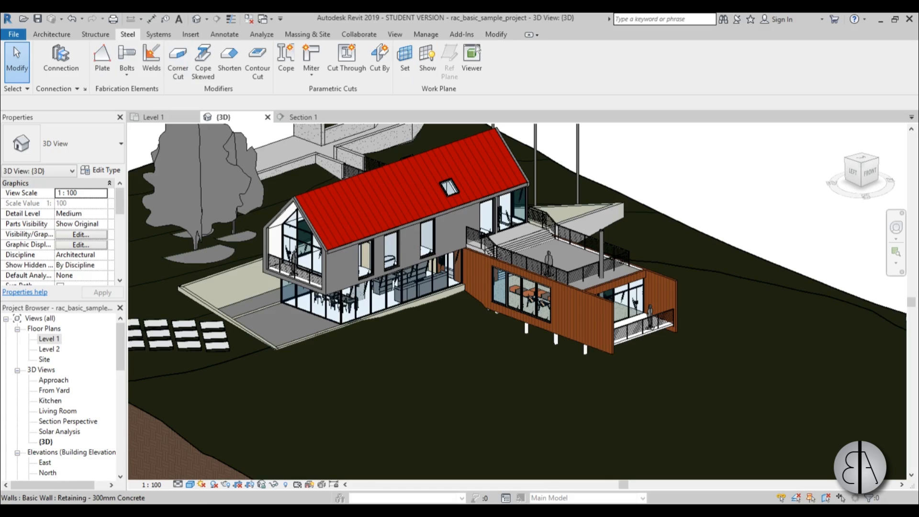
{"action": "left_click", "coordinate": [51, 34]}
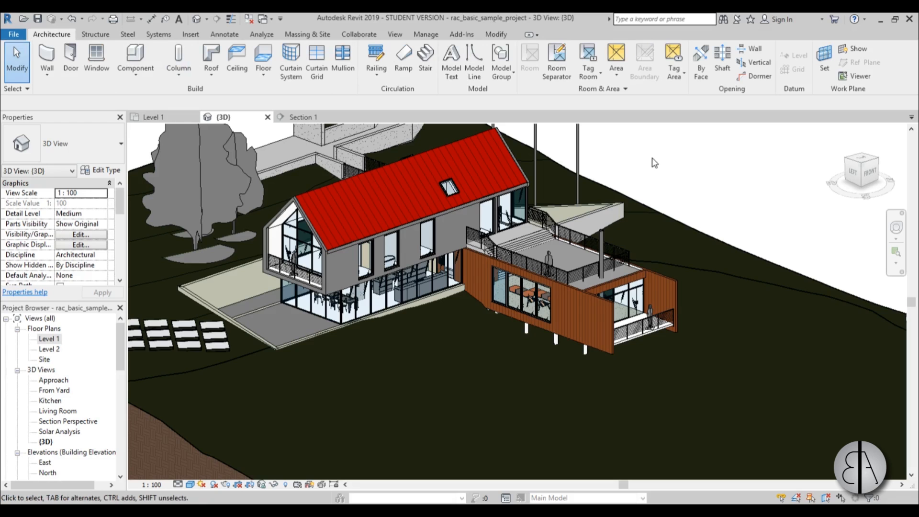